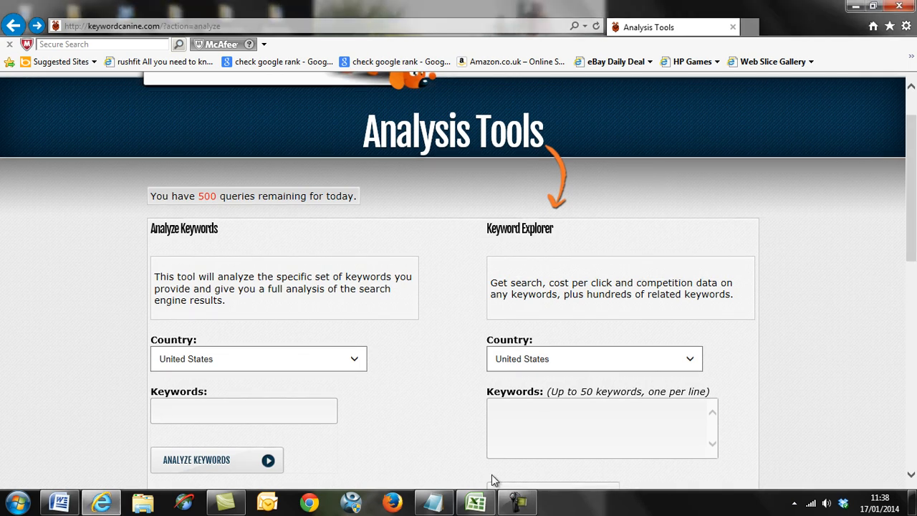
Step: Copy the FaceFX product name from cell B122 of the keyword spreadsheet
left_click(475, 501)
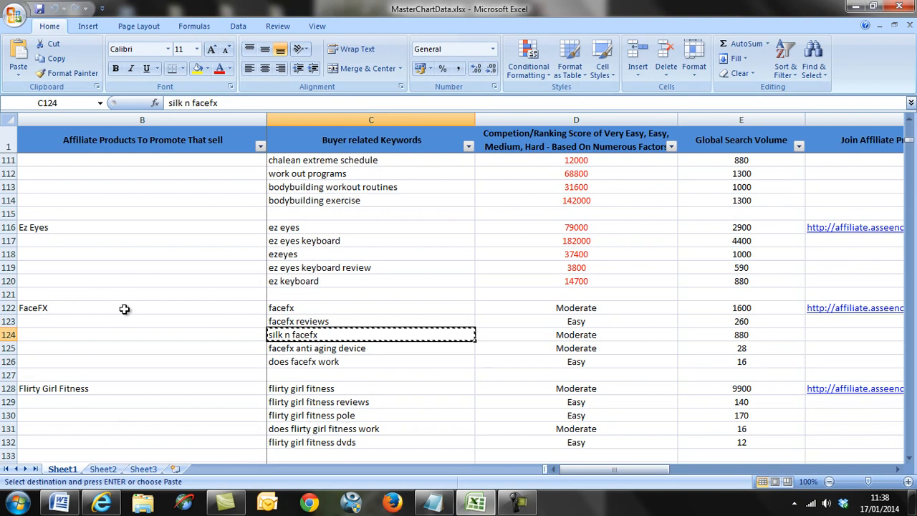
left_click(142, 306)
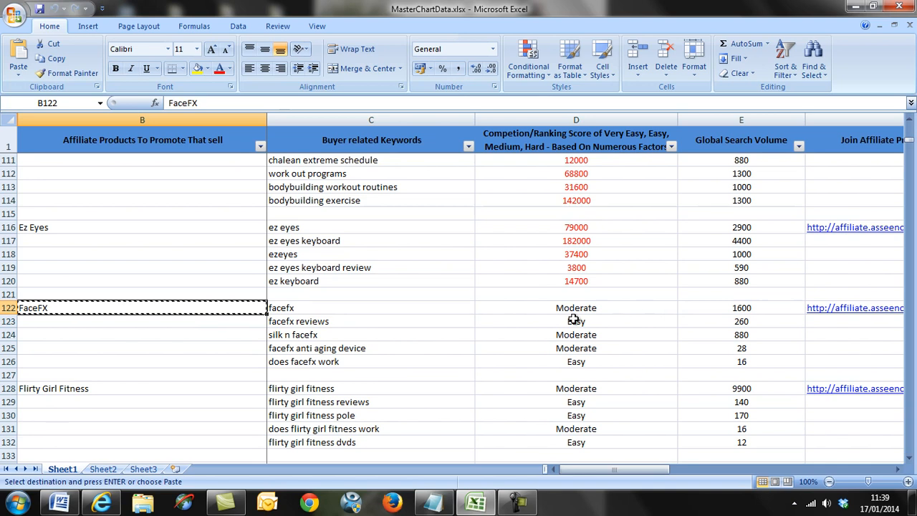
mouse_move(510, 344)
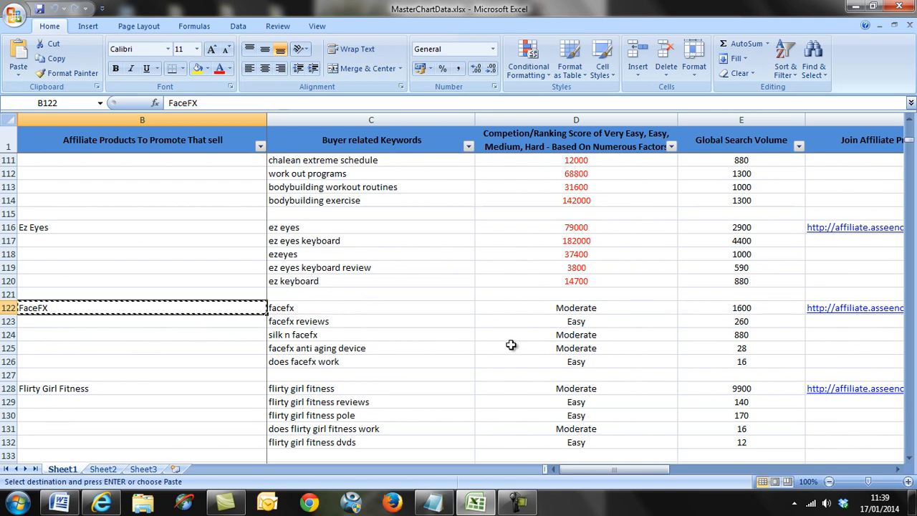
mouse_move(708, 214)
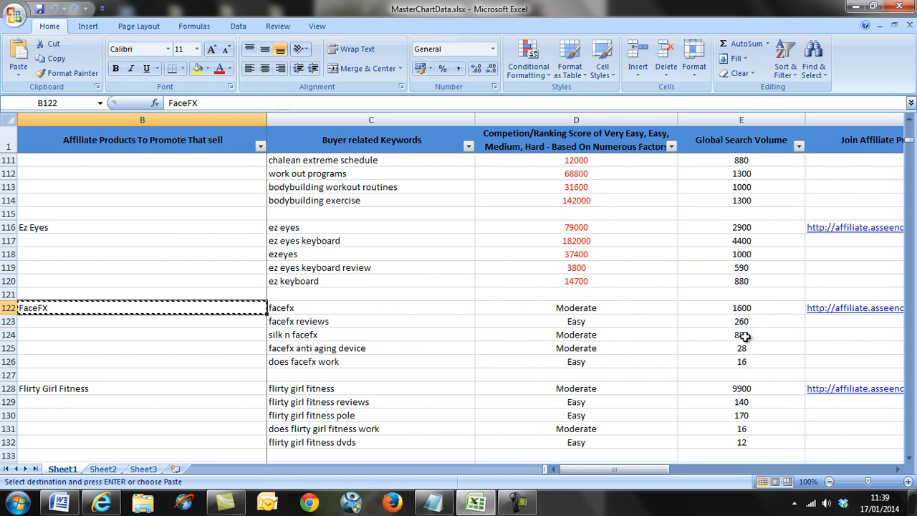
Step: Check the column E search volumes for facefx, does facefx work and silk n facefx, then return to KeywordCanine
left_click(741, 306)
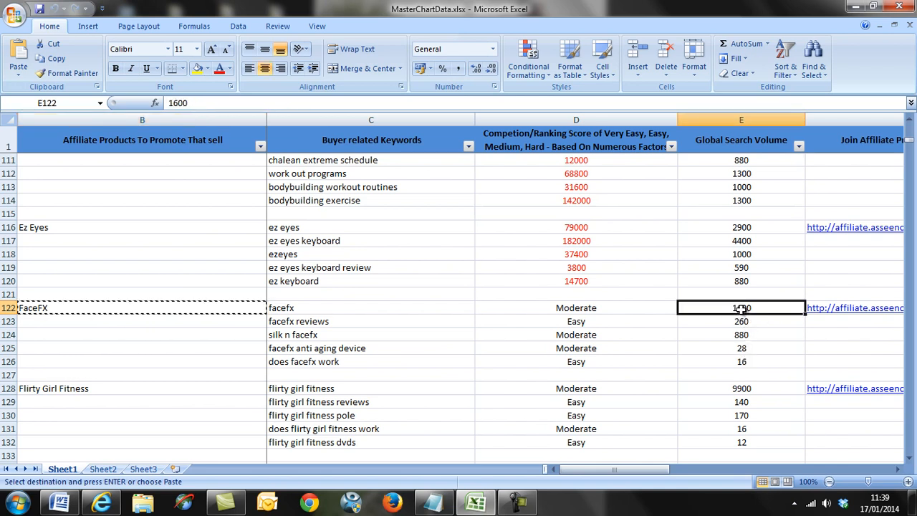
left_click(741, 348)
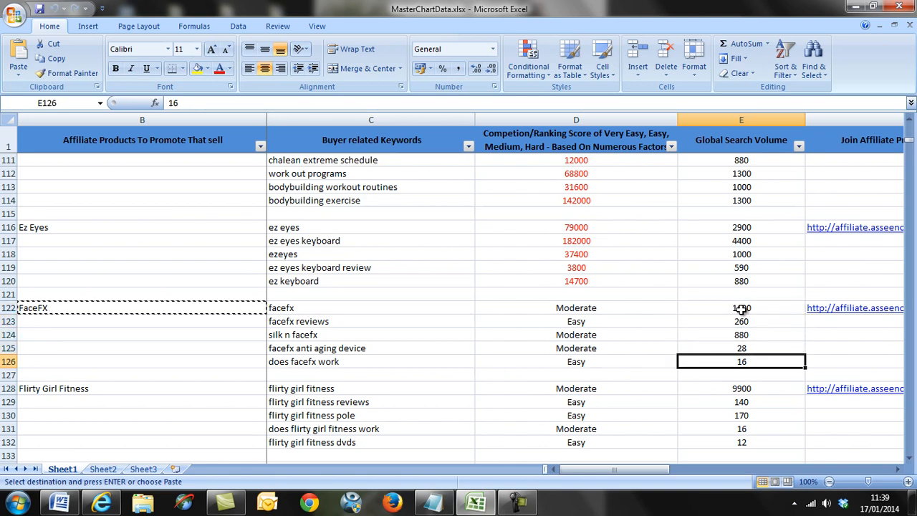
left_click(741, 335)
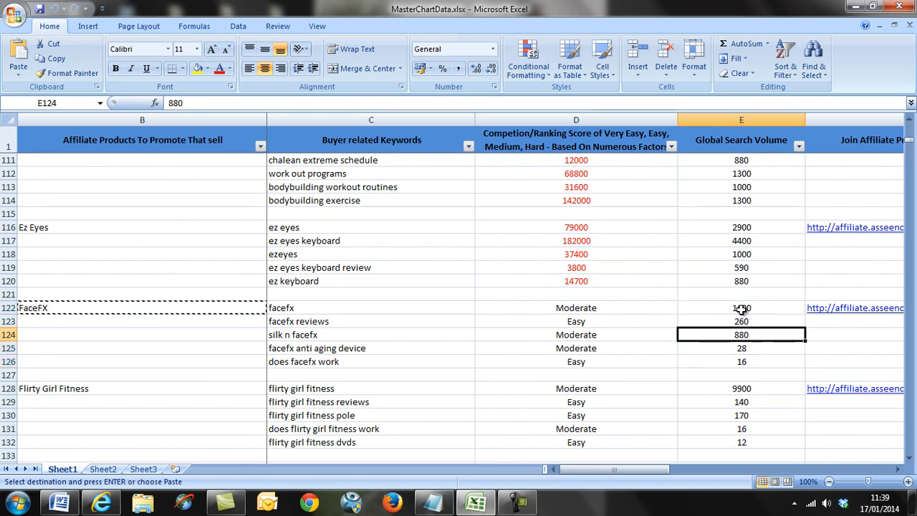
left_click(741, 306)
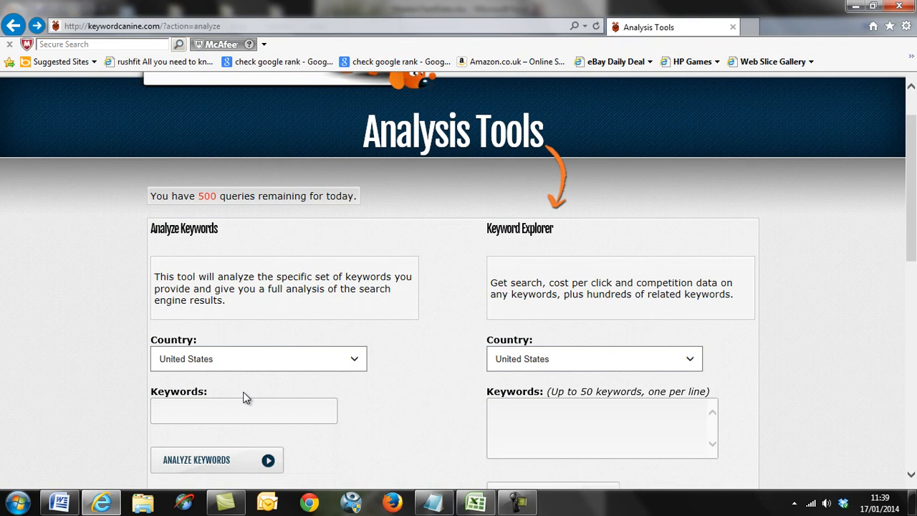
Step: Analyze the keyword FaceFX for the United States: 1,300 monthly searches, $0.59 CPC, moderate difficulty
type("FaceFX")
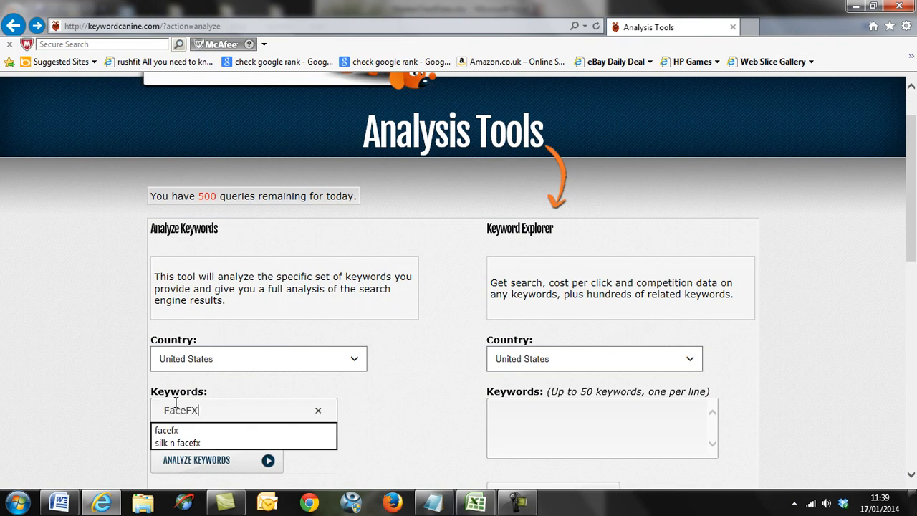
left_click(196, 459)
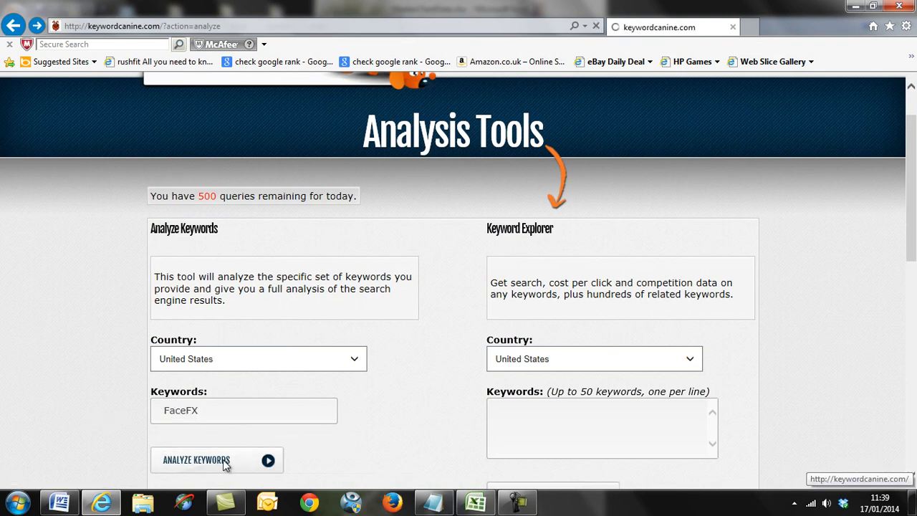
left_click(197, 458)
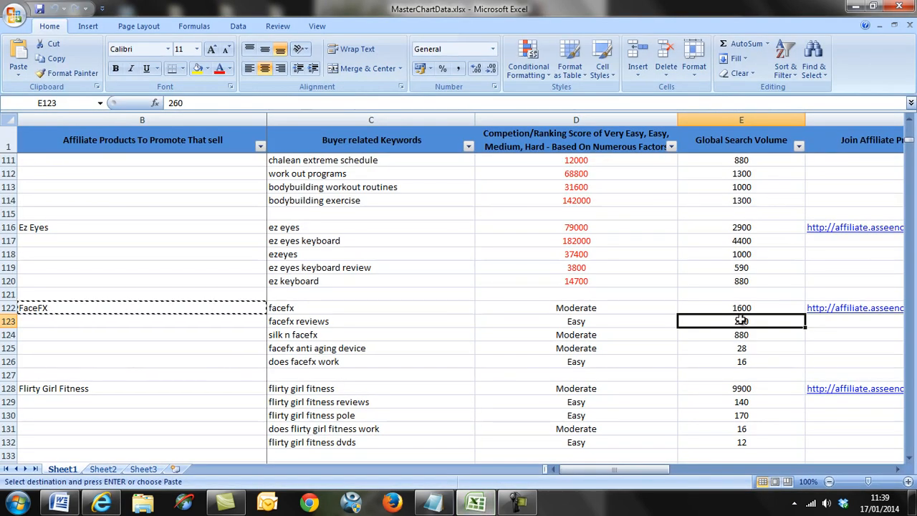
left_click(741, 307)
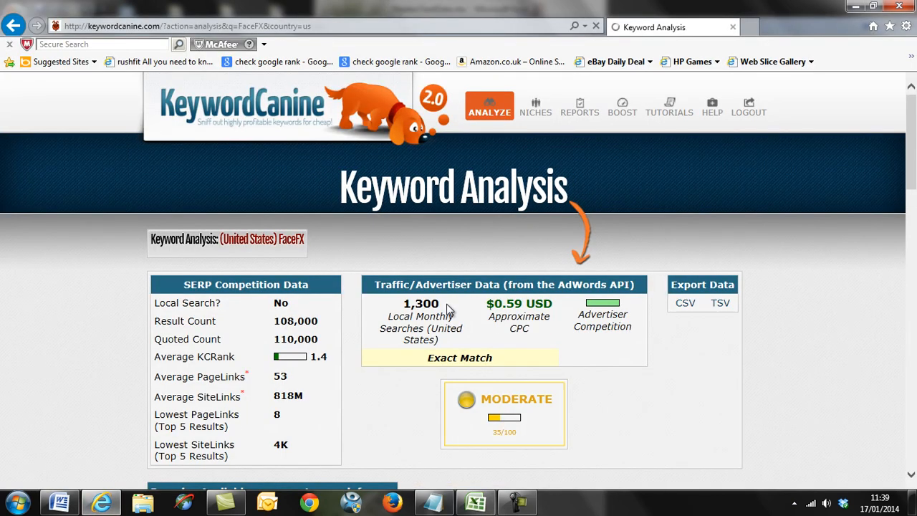
Step: Read down the FaceFX results past the top-ranking pages to the related keywords and 12-month trend
scroll("down", 3)
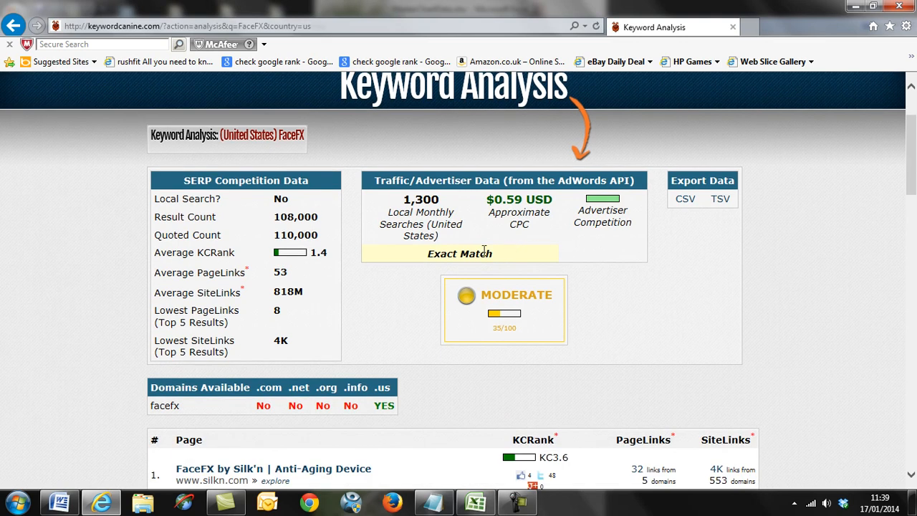
mouse_move(304, 142)
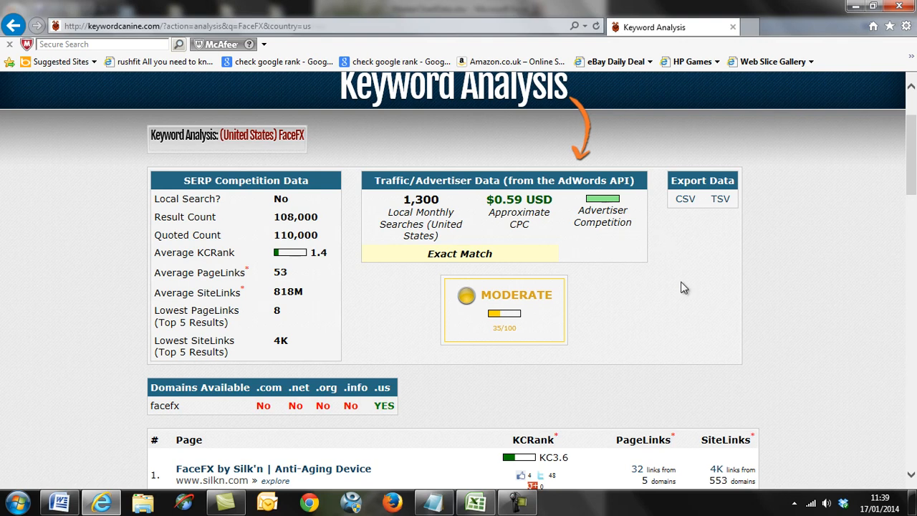
scroll("down", 3)
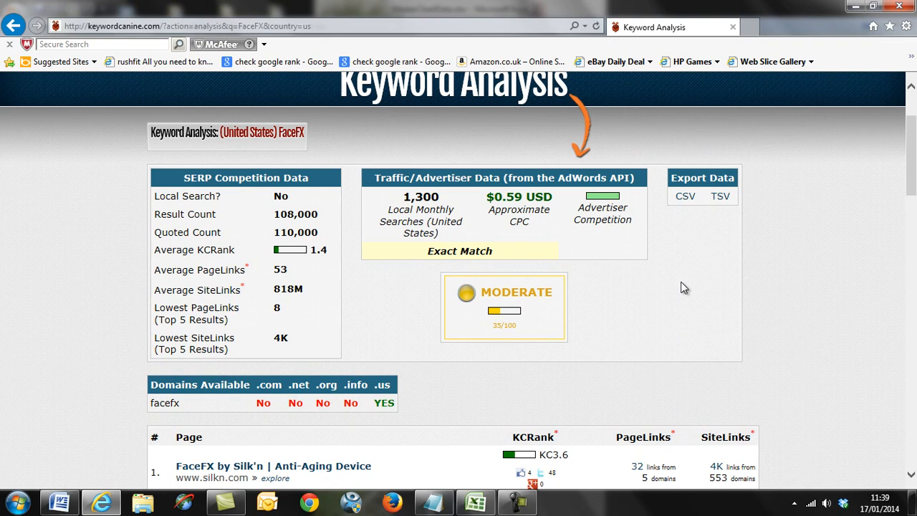
scroll("down", 3)
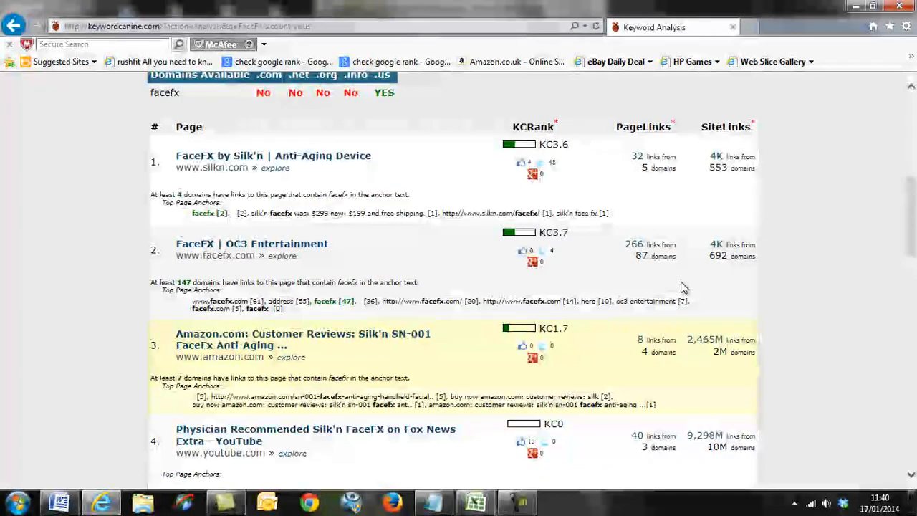
scroll("down", 3)
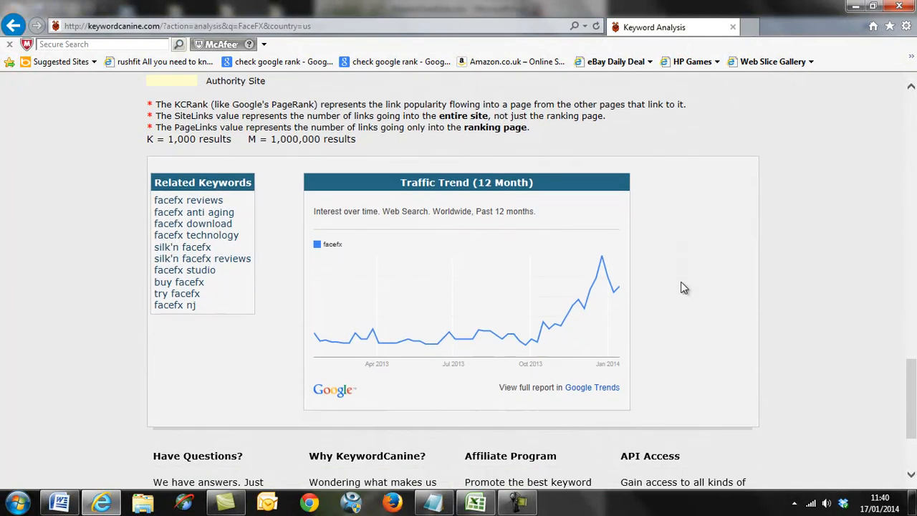
Step: Read the FaceFX 12-month traffic trend, rising from 23 in September to 31 by November 2013
scroll("down", 3)
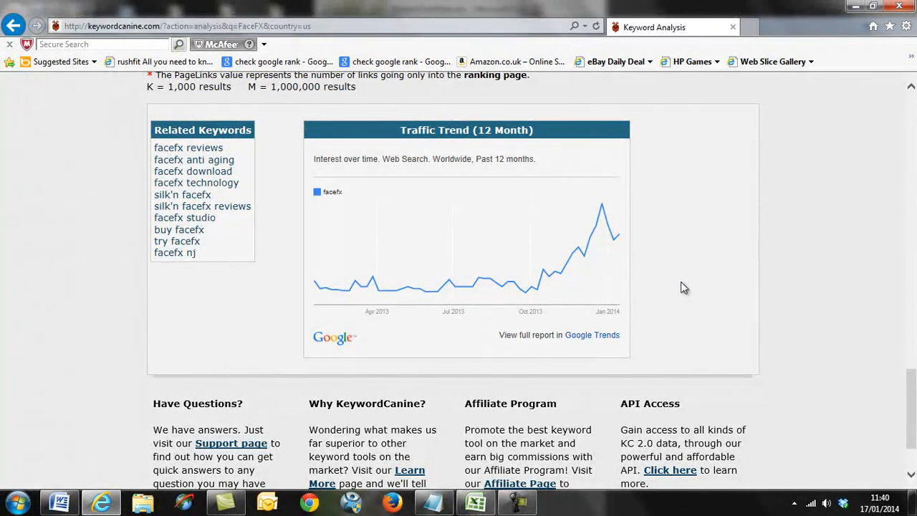
scroll("down", 3)
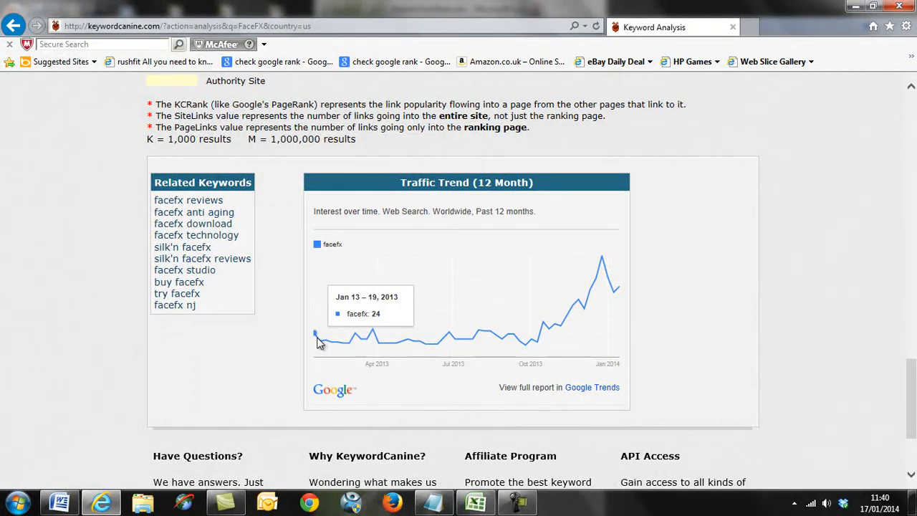
mouse_move(322, 343)
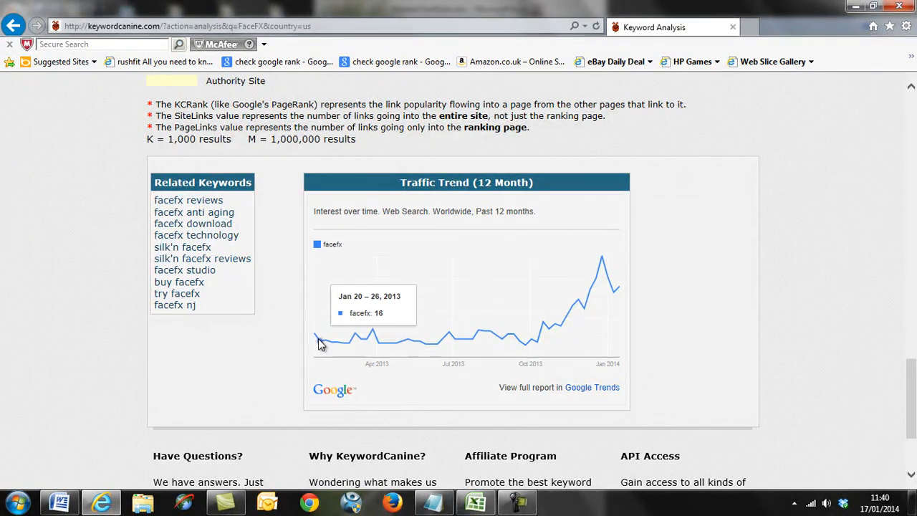
mouse_move(372, 329)
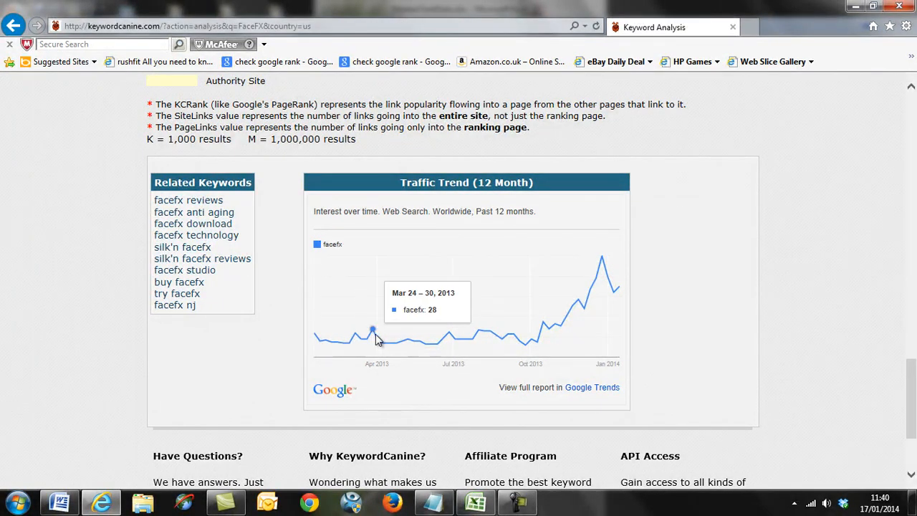
mouse_move(484, 332)
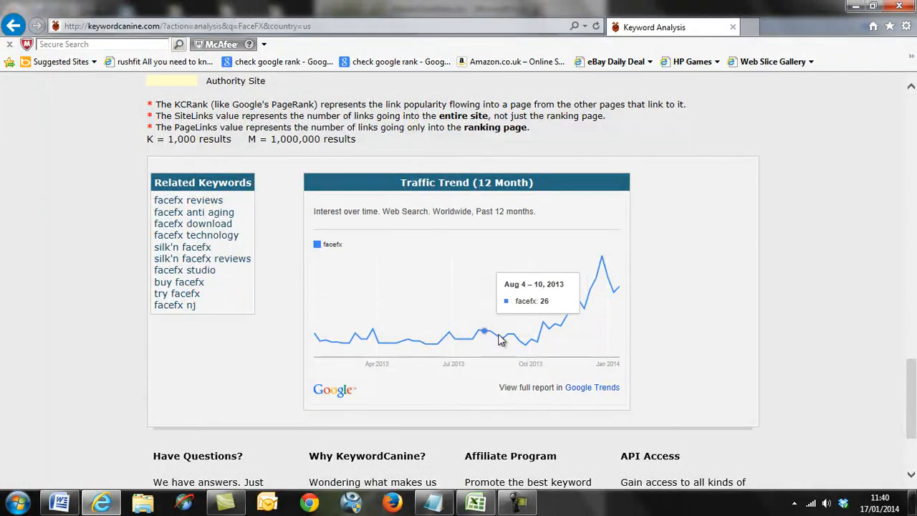
mouse_move(576, 303)
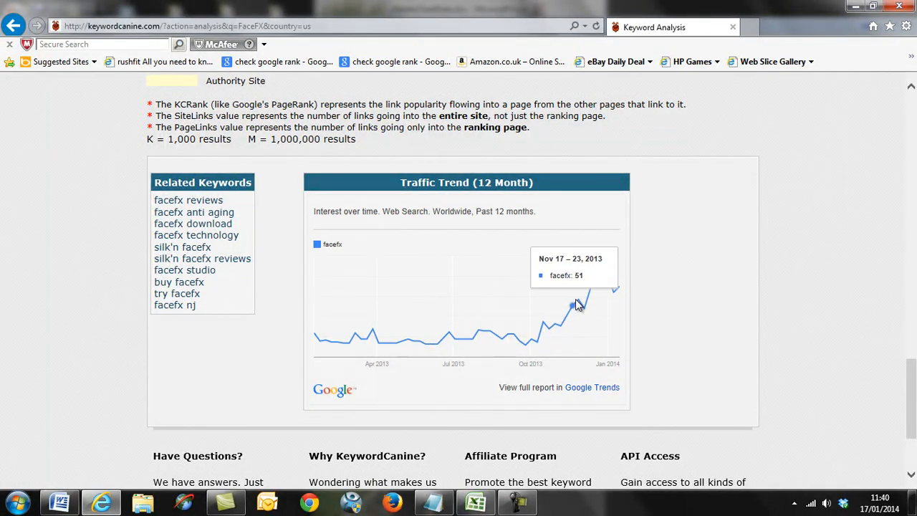
mouse_move(602, 258)
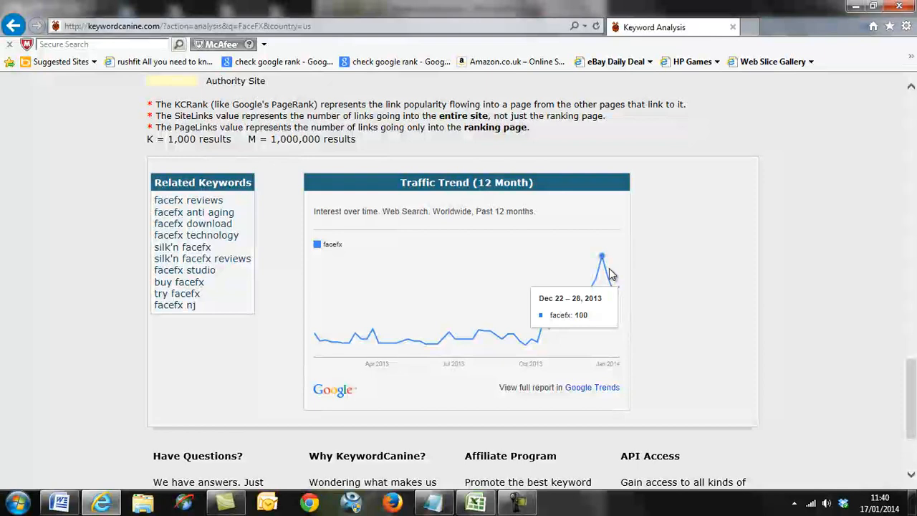
mouse_move(521, 342)
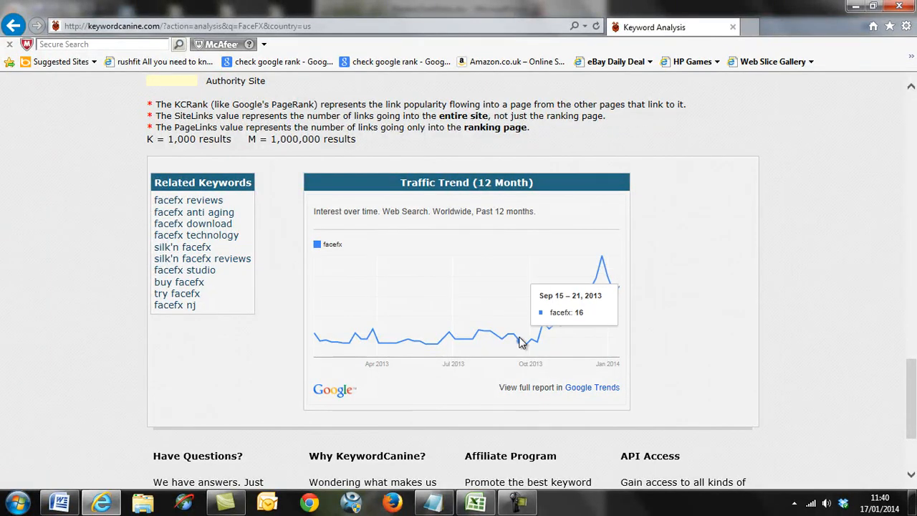
left_click(475, 502)
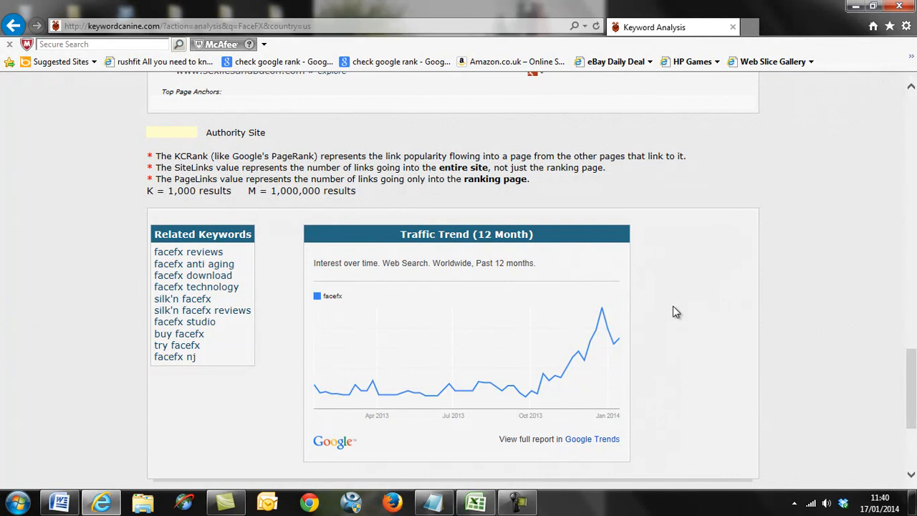
mouse_move(615, 312)
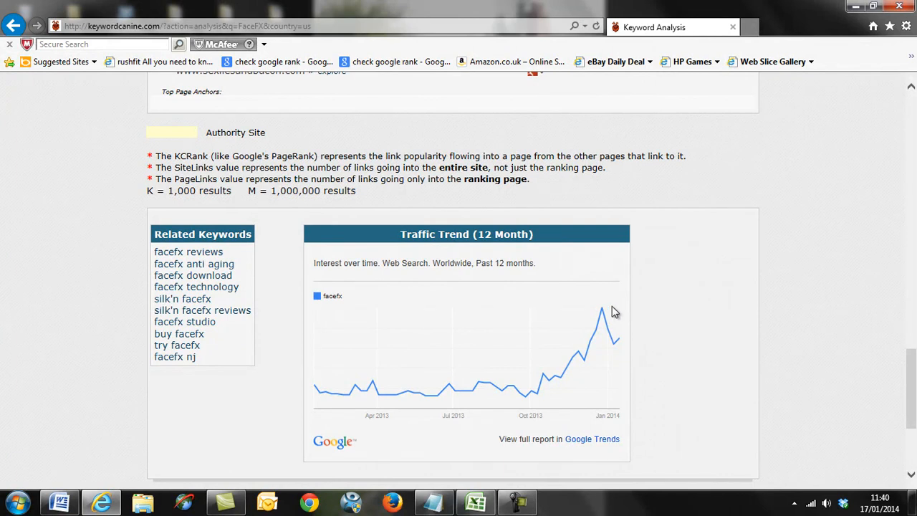
mouse_move(347, 393)
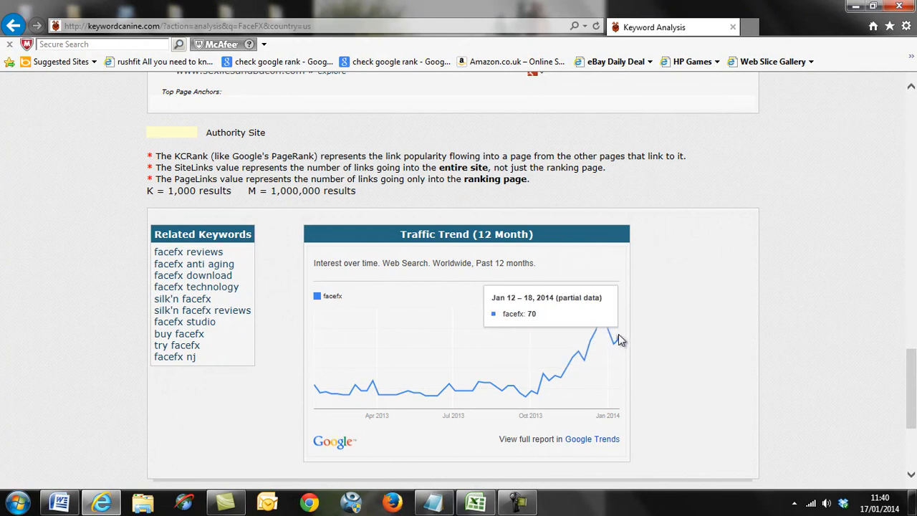
mouse_move(679, 345)
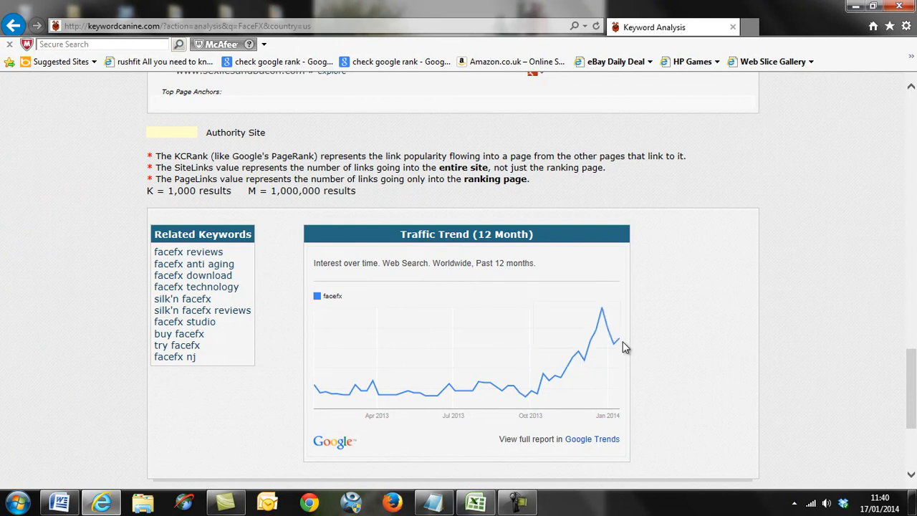
mouse_move(605, 350)
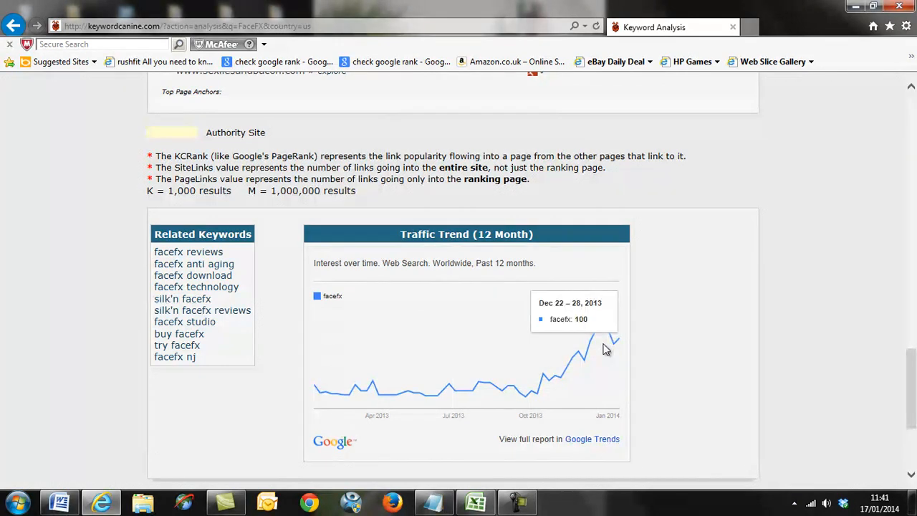
mouse_move(479, 418)
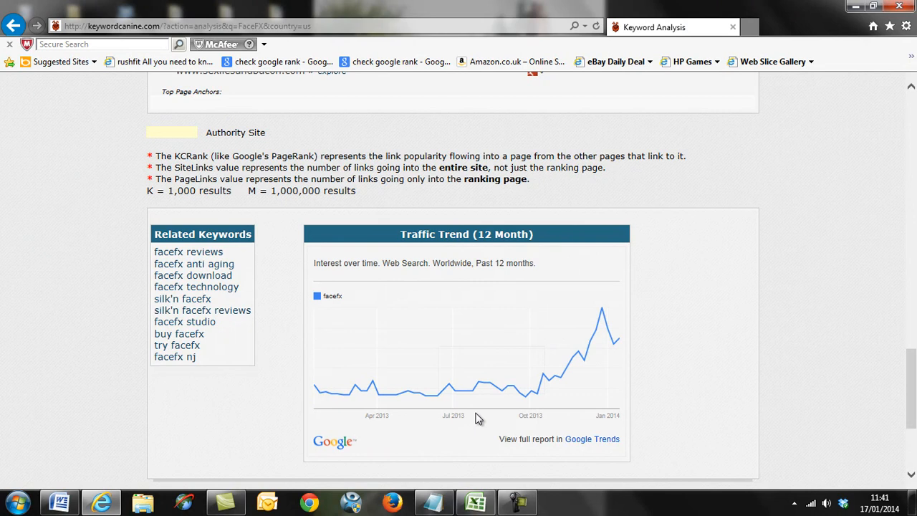
mouse_move(834, 372)
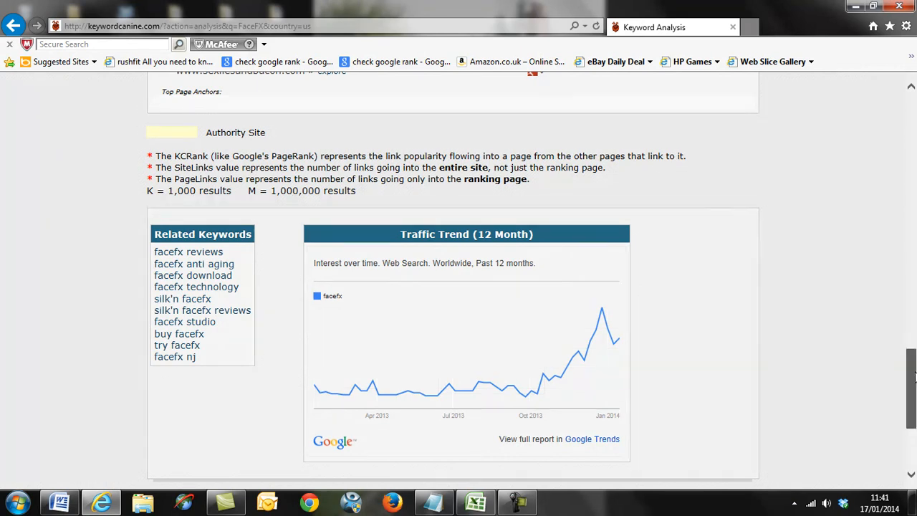
mouse_move(507, 387)
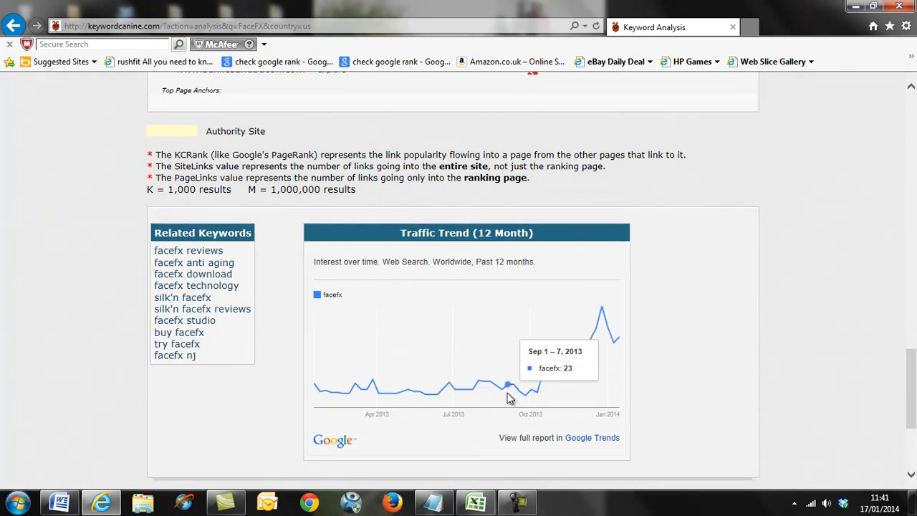
mouse_move(513, 390)
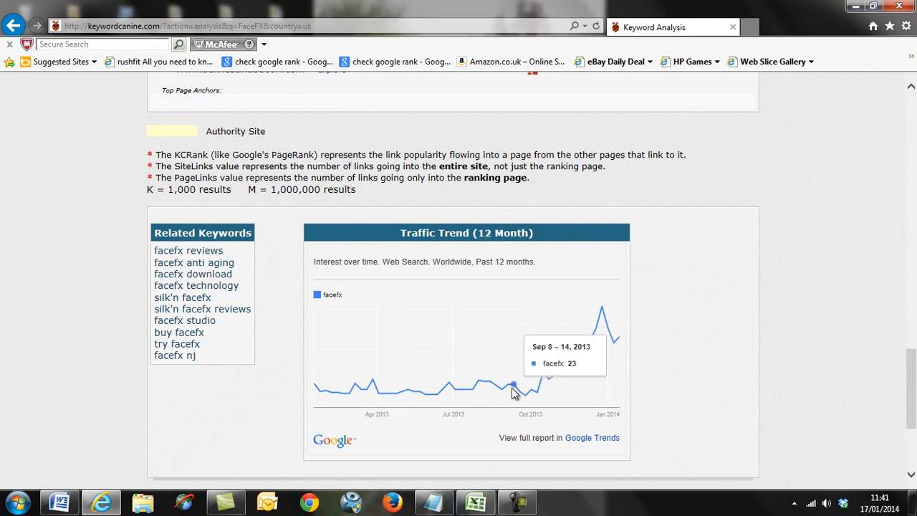
mouse_move(562, 378)
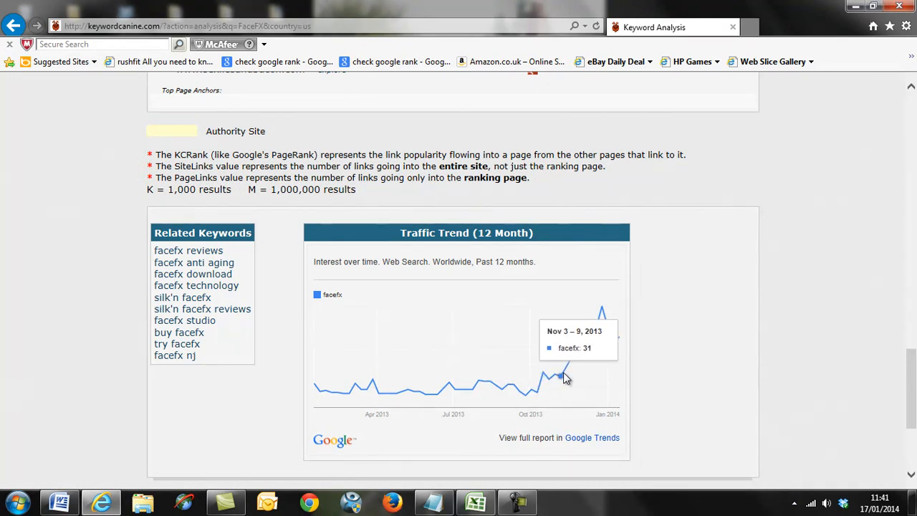
mouse_move(237, 355)
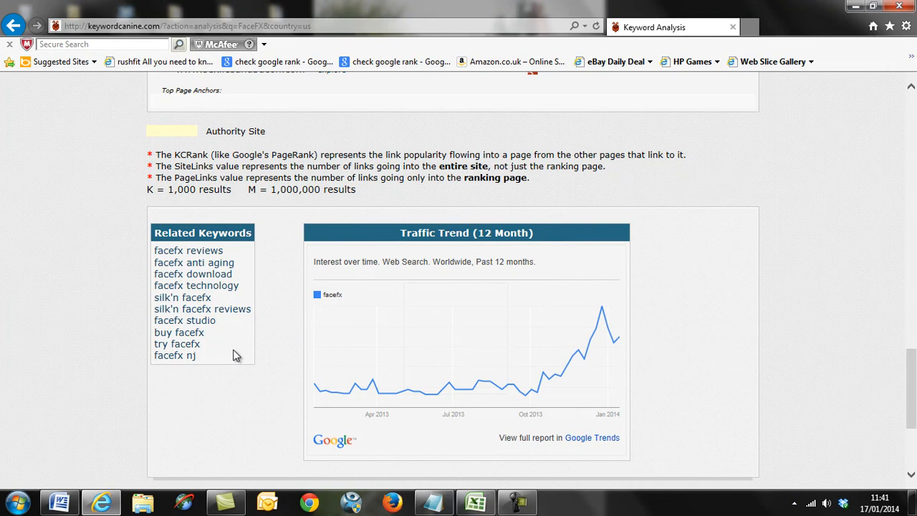
mouse_move(467, 390)
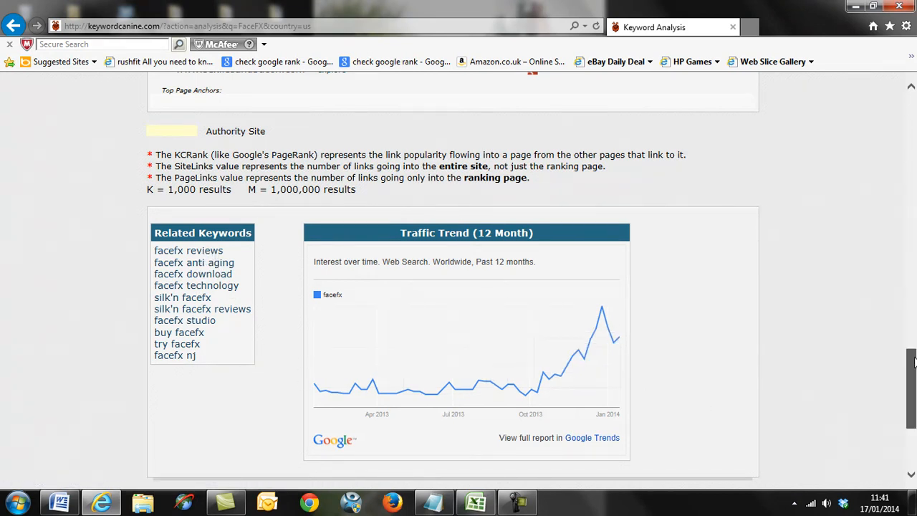
scroll("down", 3)
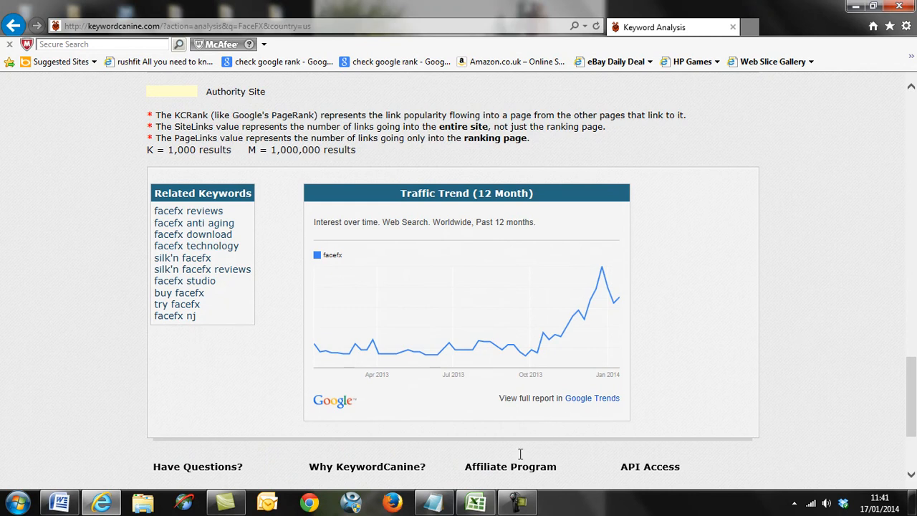
Step: Check the FaceFX rows' links and the facefx reviews volume of 260, then start a fresh Google search page
left_click(475, 501)
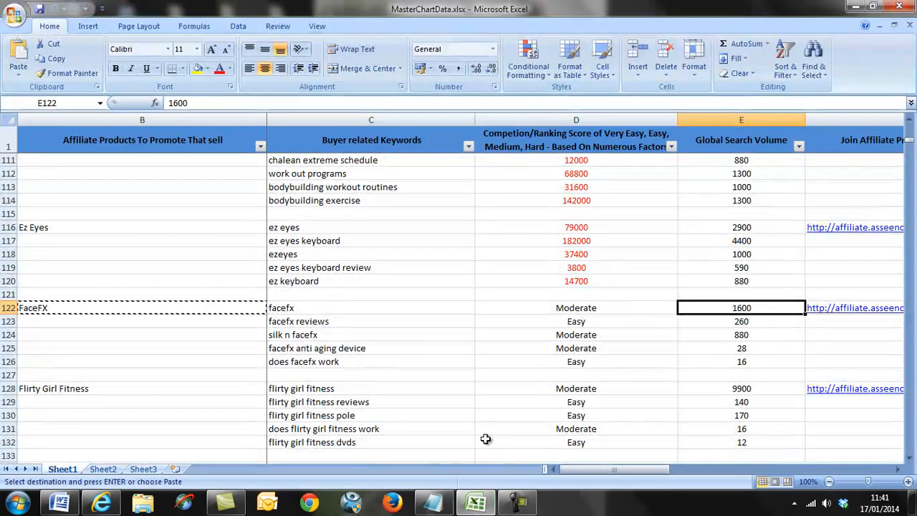
left_click(576, 307)
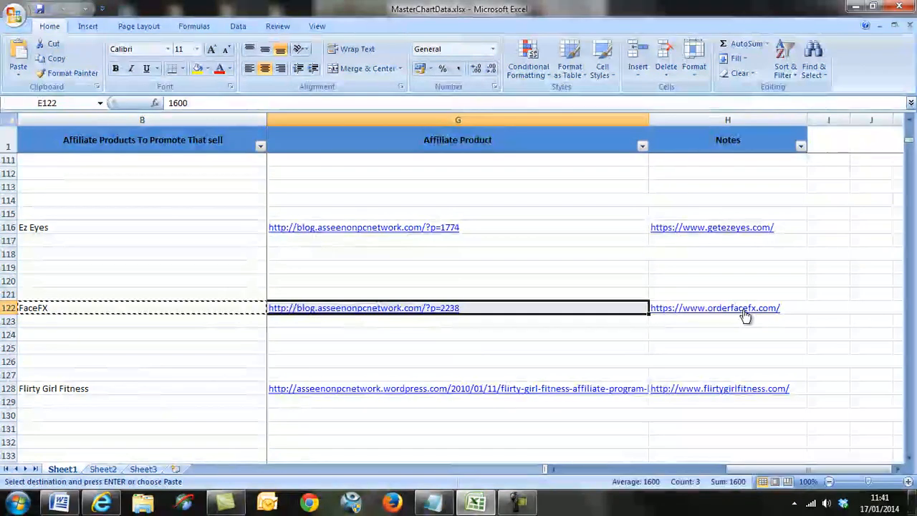
scroll("right", 3)
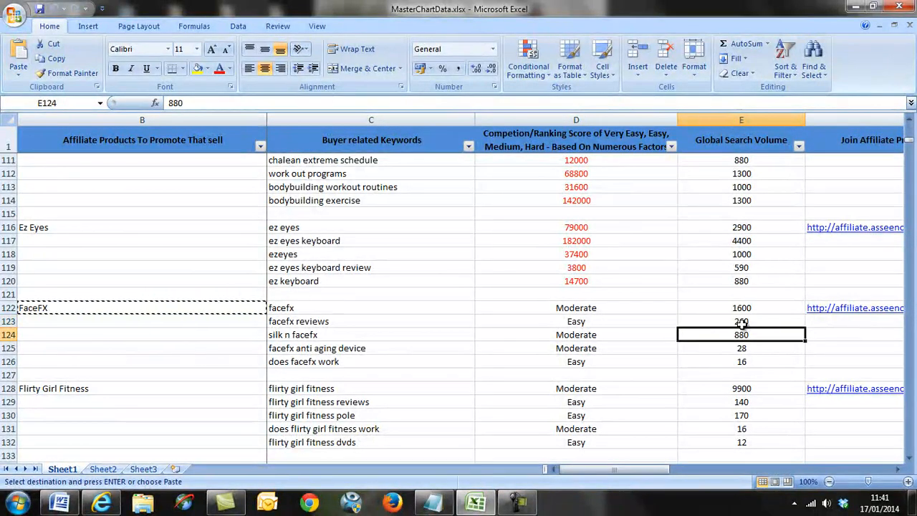
left_click(742, 321)
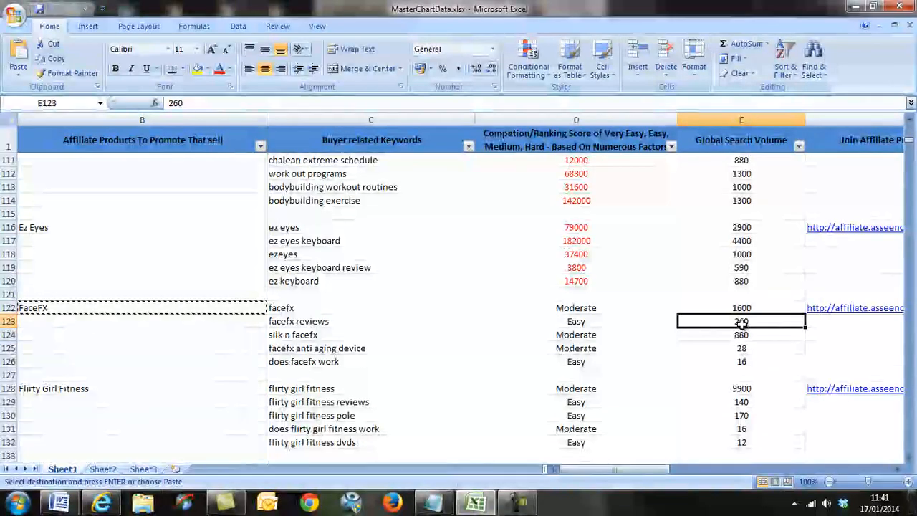
left_click(741, 348)
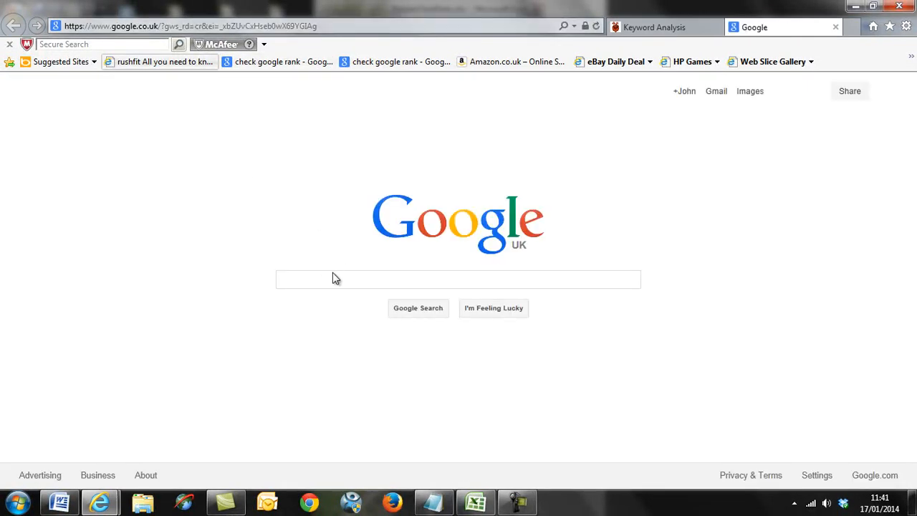
Step: Search Google for FaceFX and open the Silk'n FaceFX anti-aging device result
type("FaceFX")
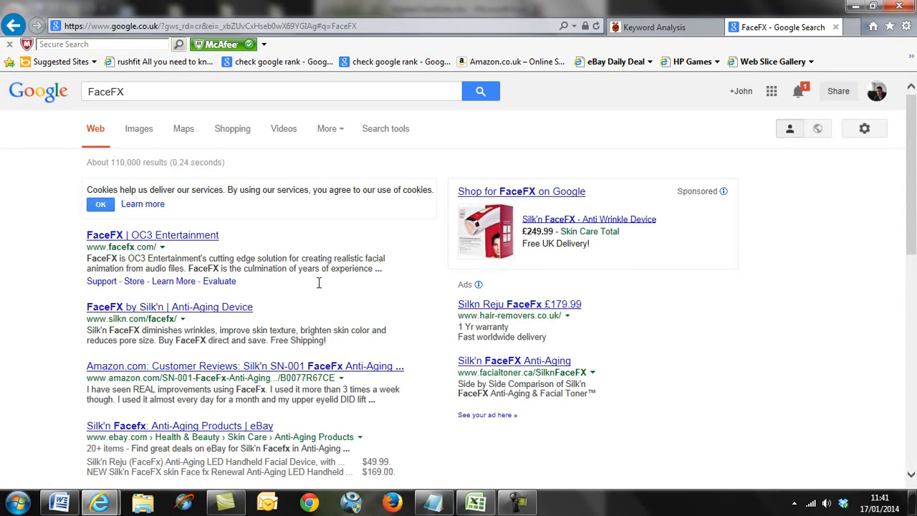
left_click(151, 235)
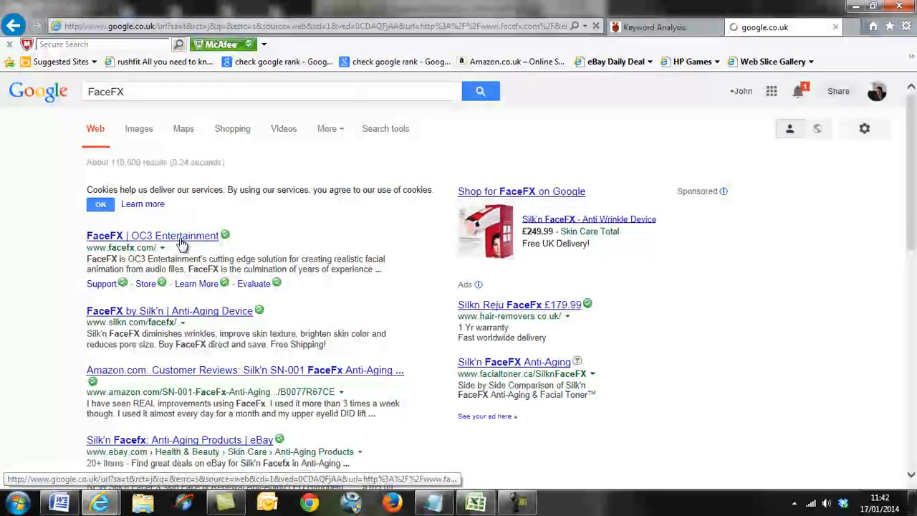
left_click(152, 235)
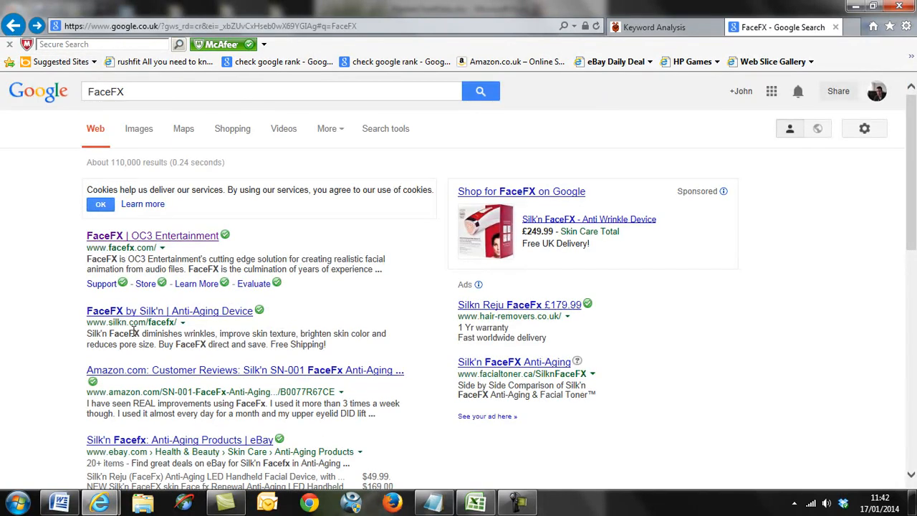
left_click(169, 309)
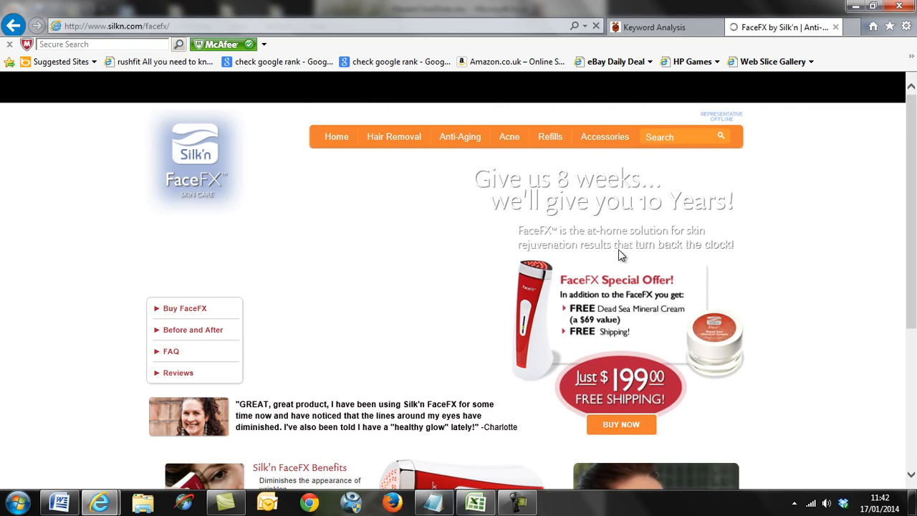
mouse_move(913, 165)
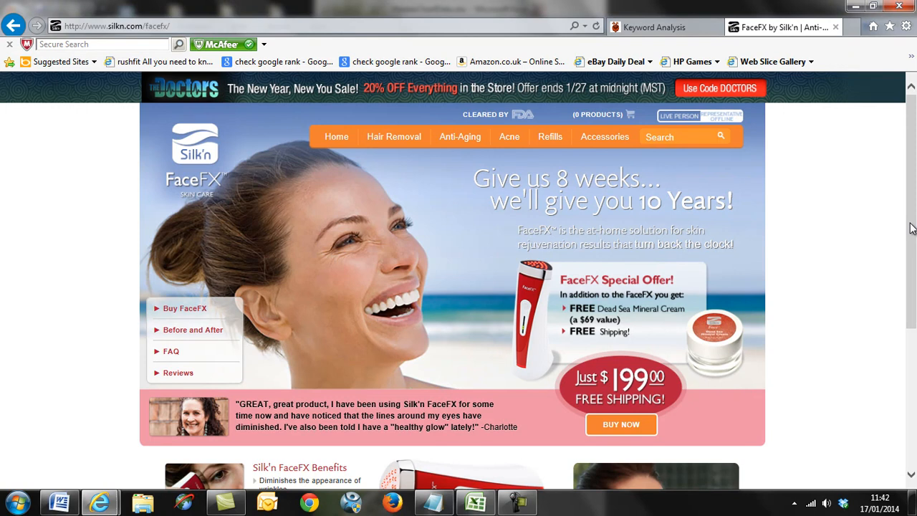
scroll("down", 3)
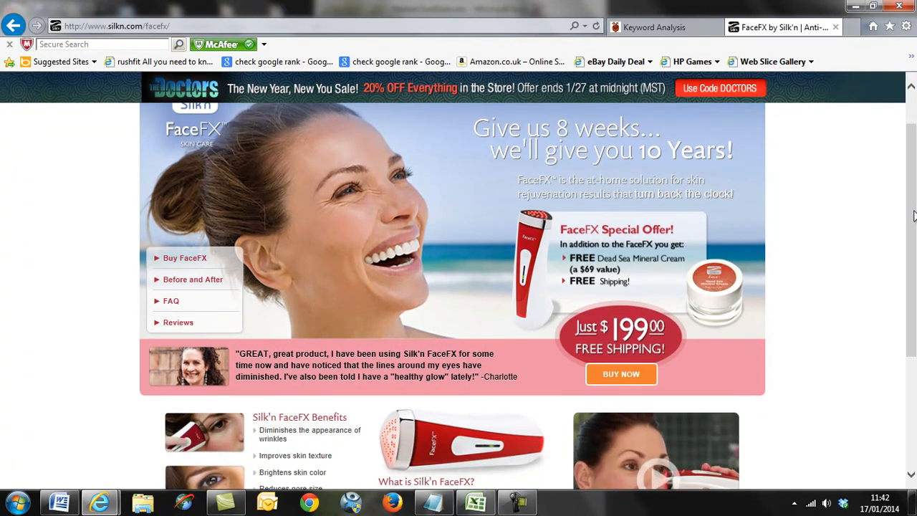
scroll("down", 3)
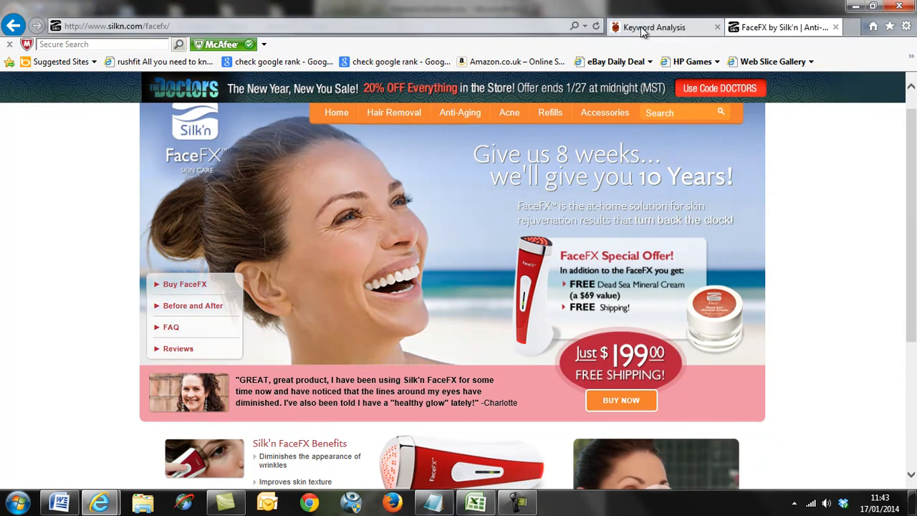
Step: Review the FaceFX analysis's SERP competition and traffic data again, then switch to the spreadsheet
left_click(654, 26)
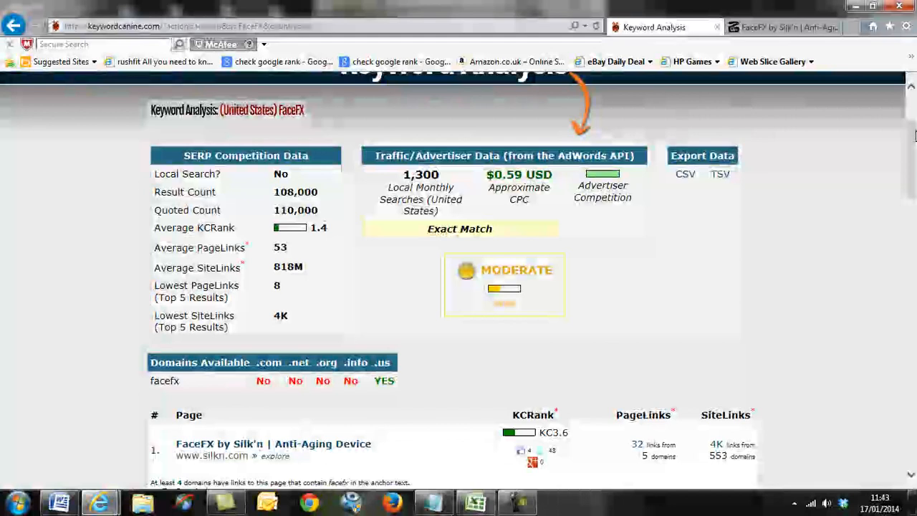
scroll("down", 3)
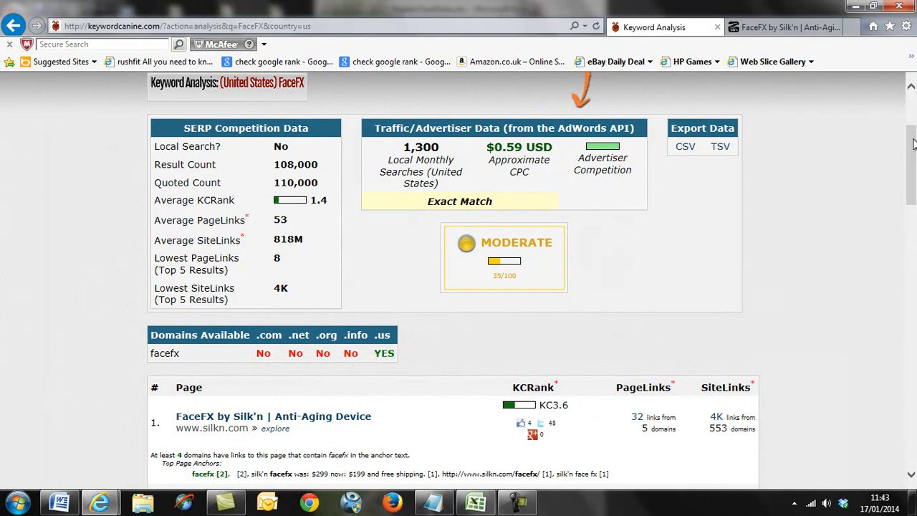
scroll("down", 3)
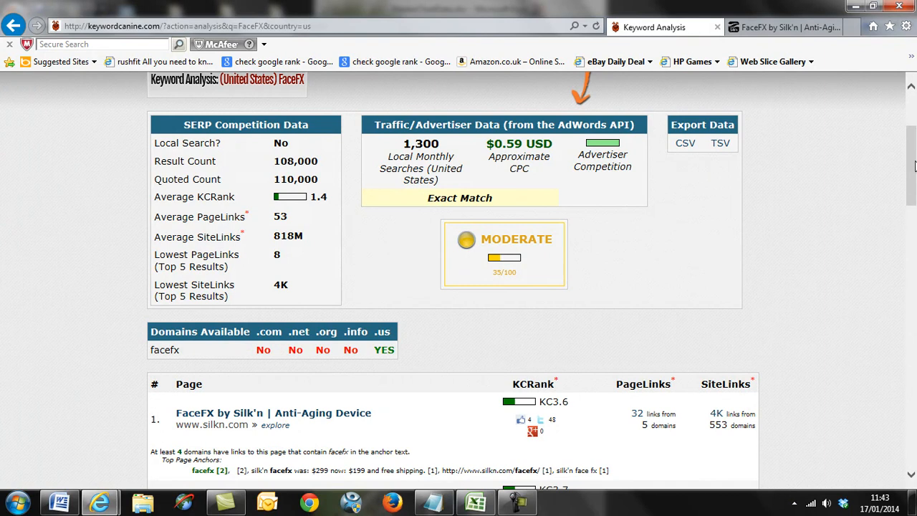
scroll("down", 3)
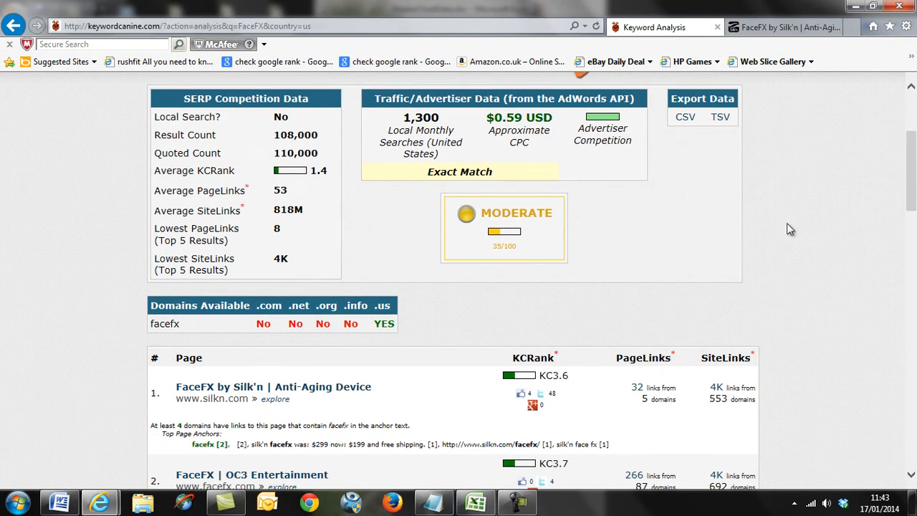
left_click(475, 501)
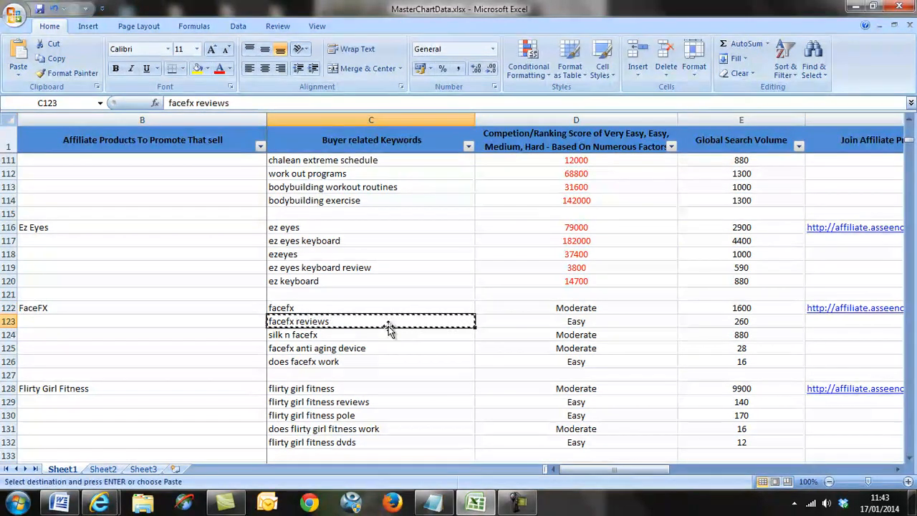
mouse_move(613, 318)
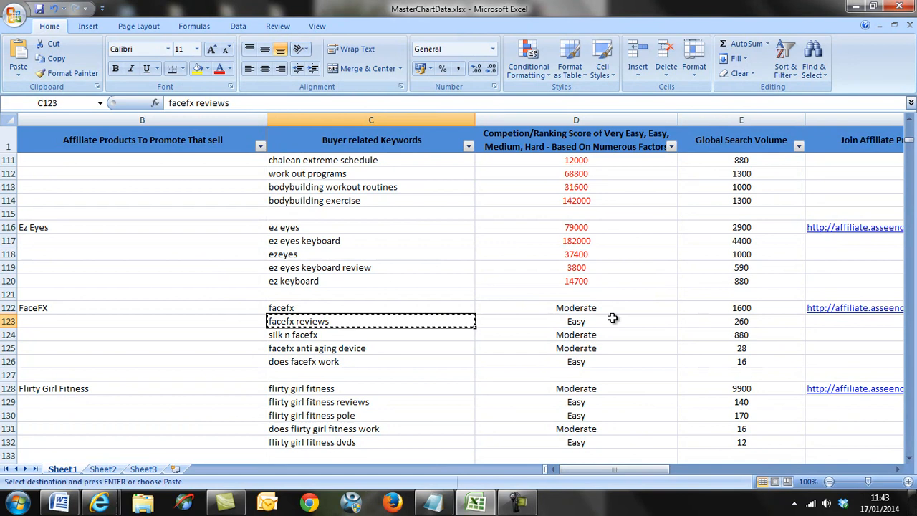
mouse_move(722, 321)
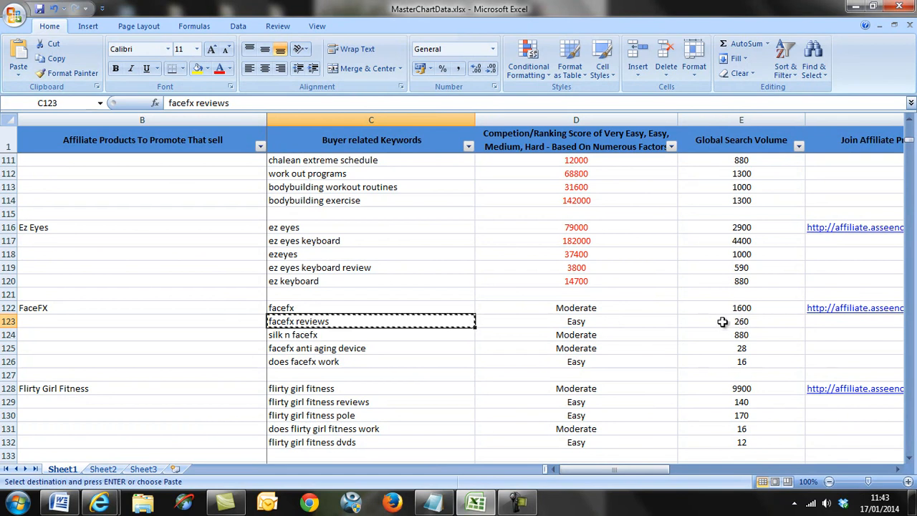
mouse_move(100, 502)
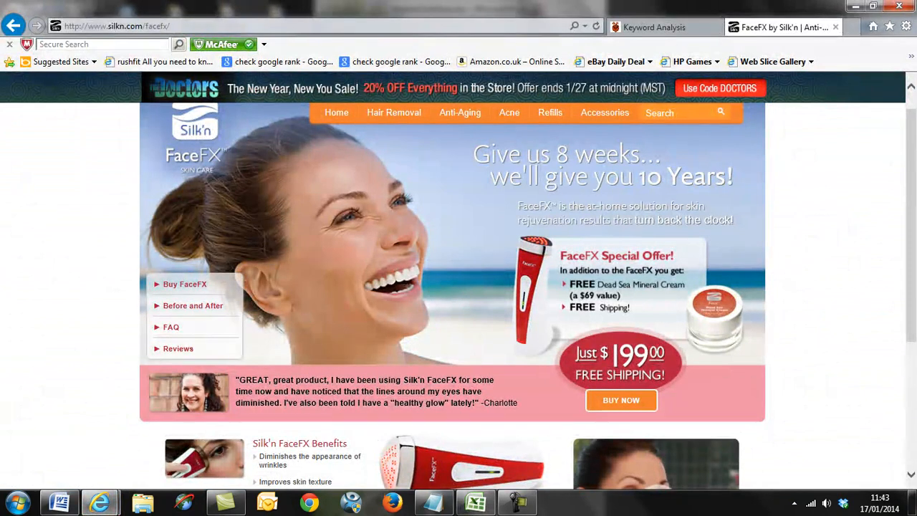
Step: Start a KeywordCanine analysis of the keyword facefx reviews for the United States
left_click(653, 27)
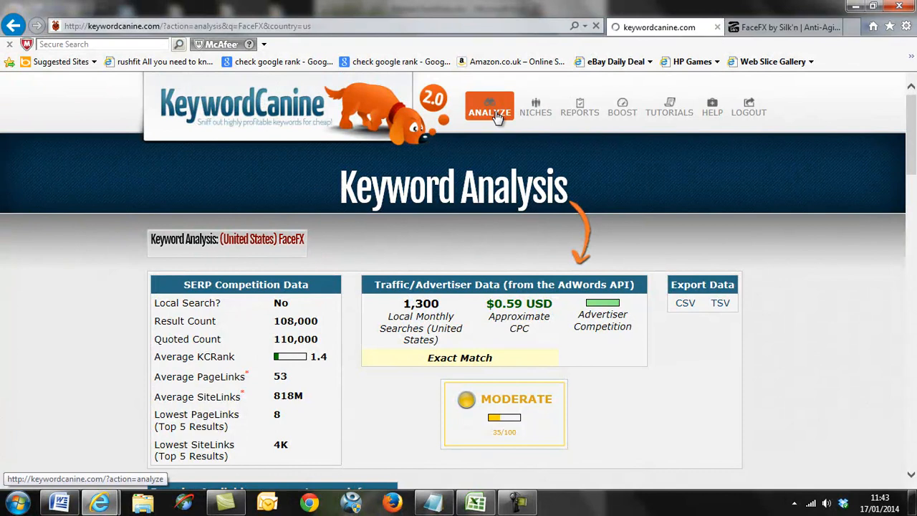
left_click(490, 107)
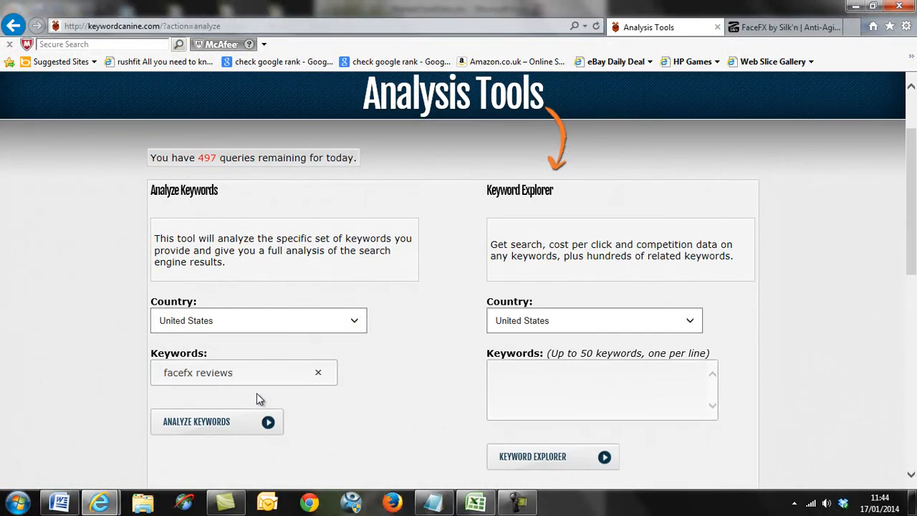
left_click(217, 422)
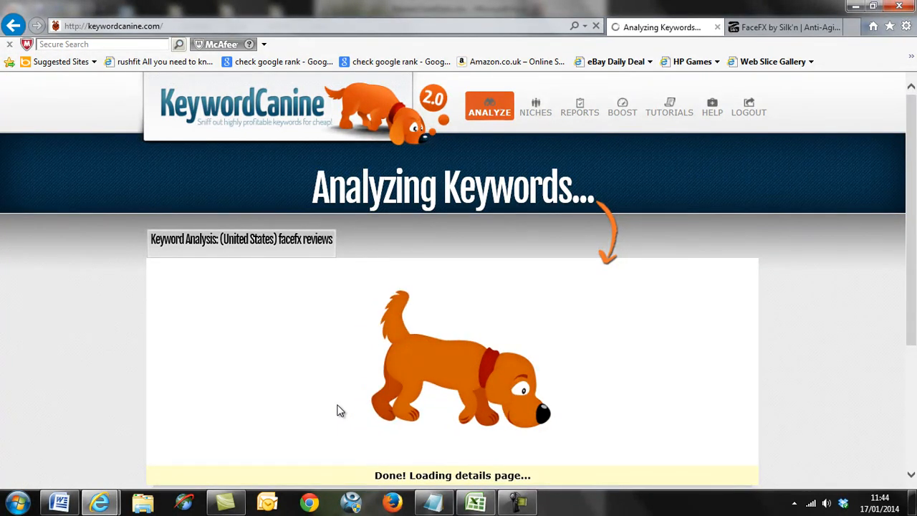
mouse_move(696, 321)
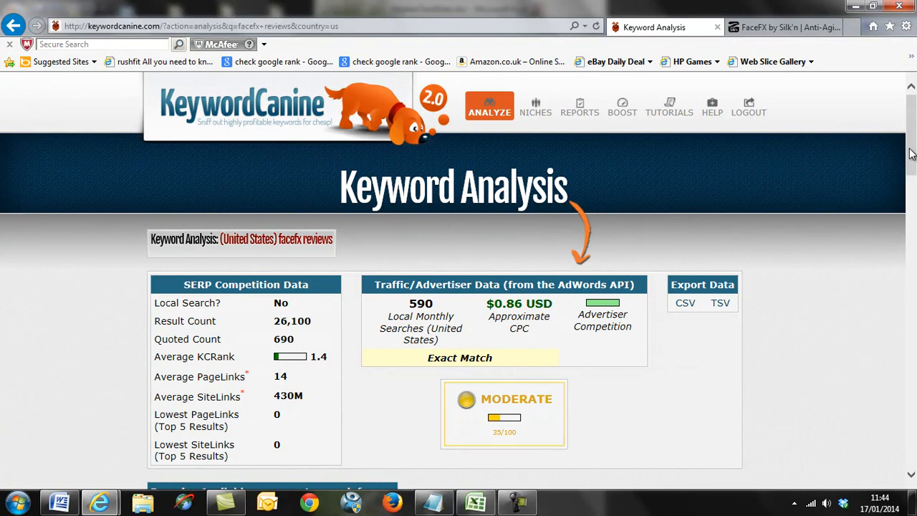
scroll("down", 3)
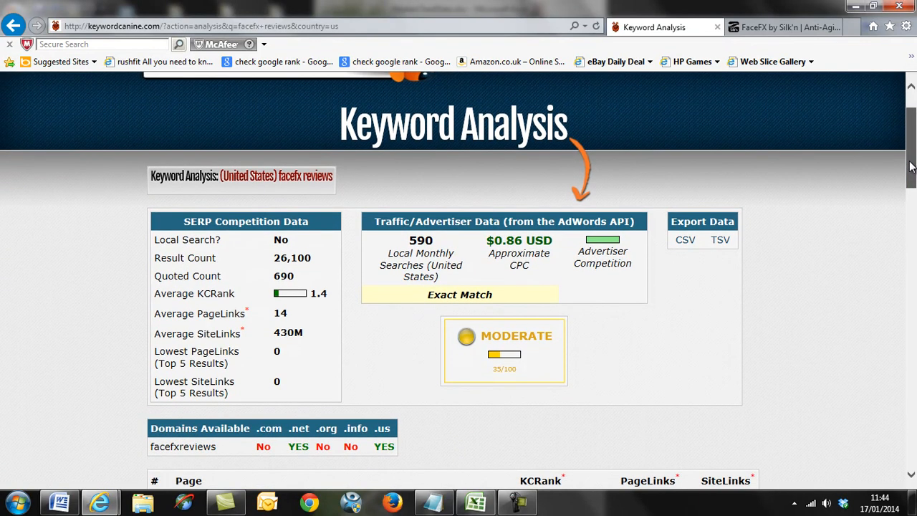
scroll("down", 3)
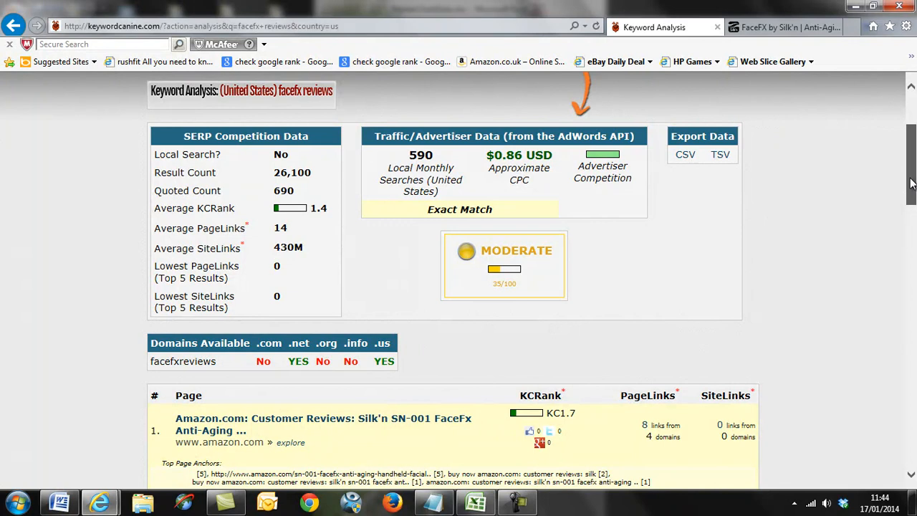
scroll("down", 3)
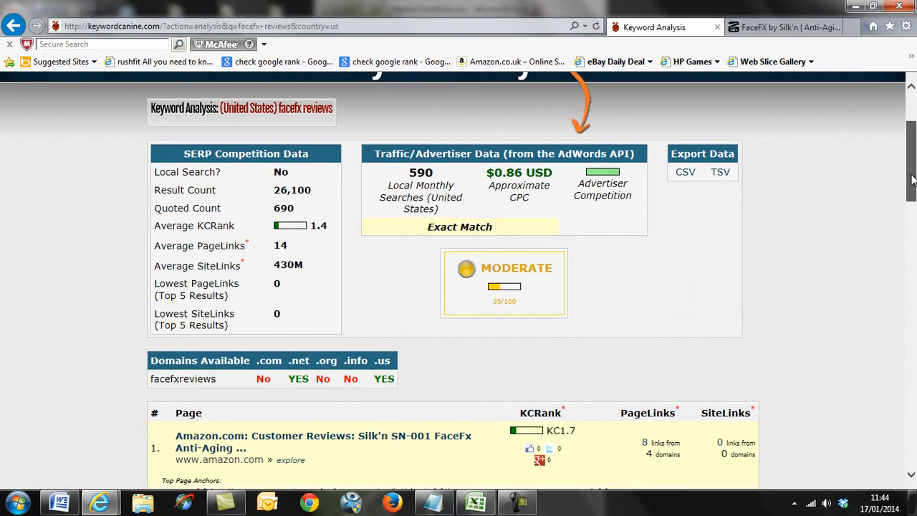
scroll("down", 3)
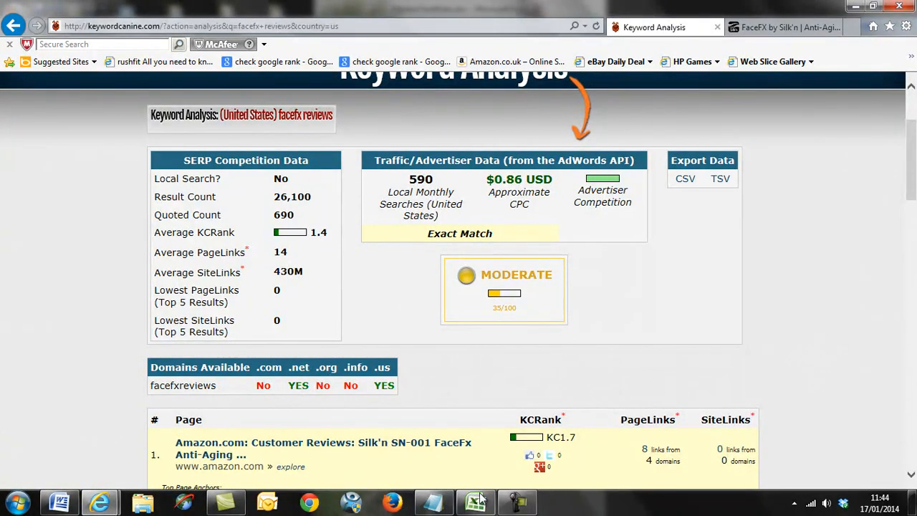
left_click(475, 501)
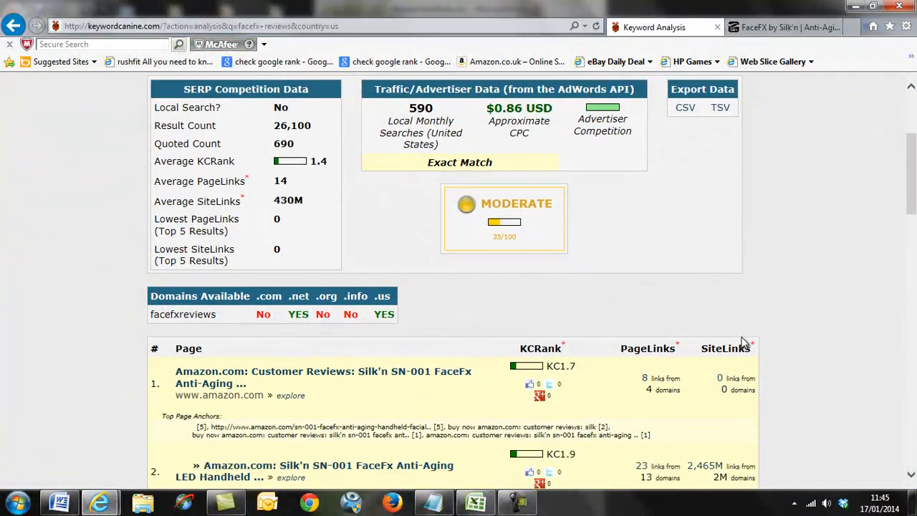
scroll("down", 3)
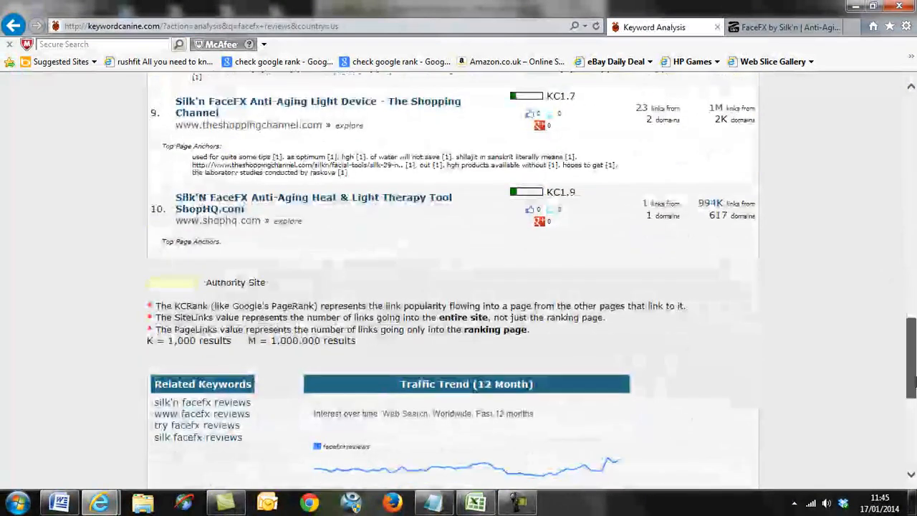
Step: Read down the facefx reviews results to the related keywords and the 12-month traffic trend rising toward January 2014
scroll("down", 3)
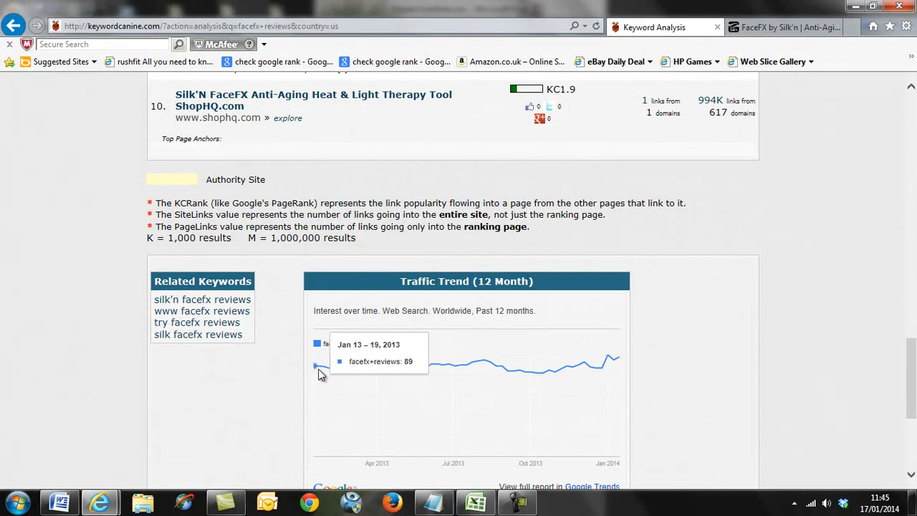
mouse_move(485, 364)
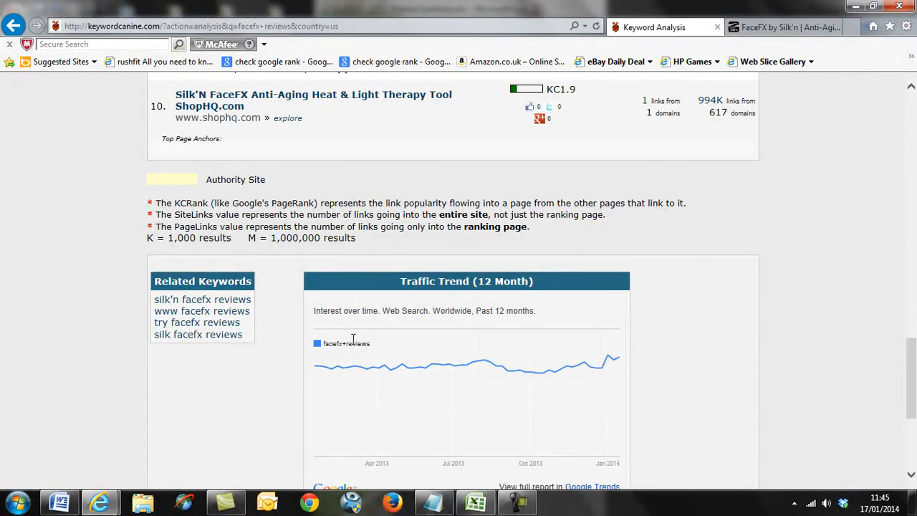
mouse_move(318, 366)
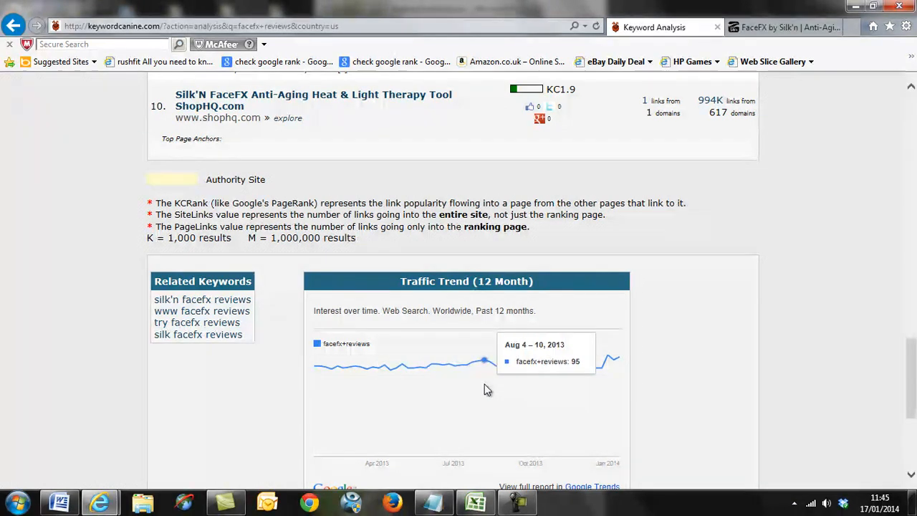
mouse_move(487, 364)
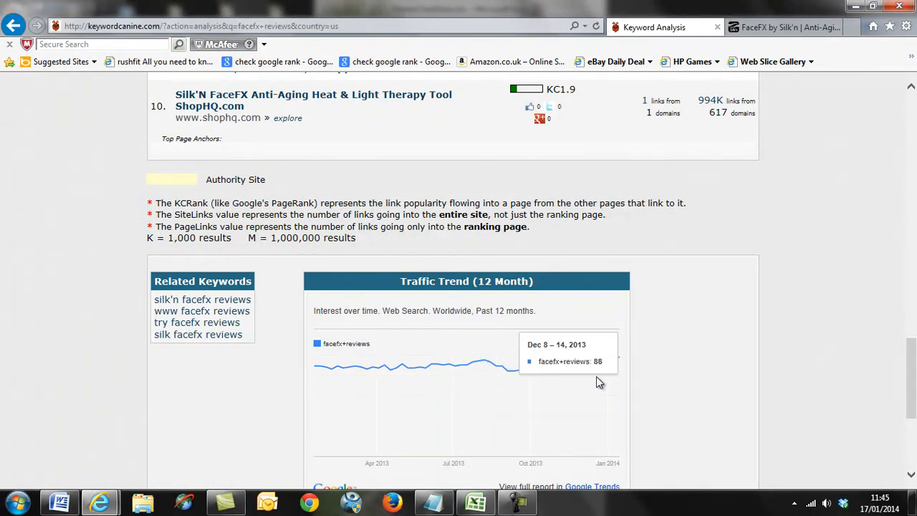
mouse_move(911, 366)
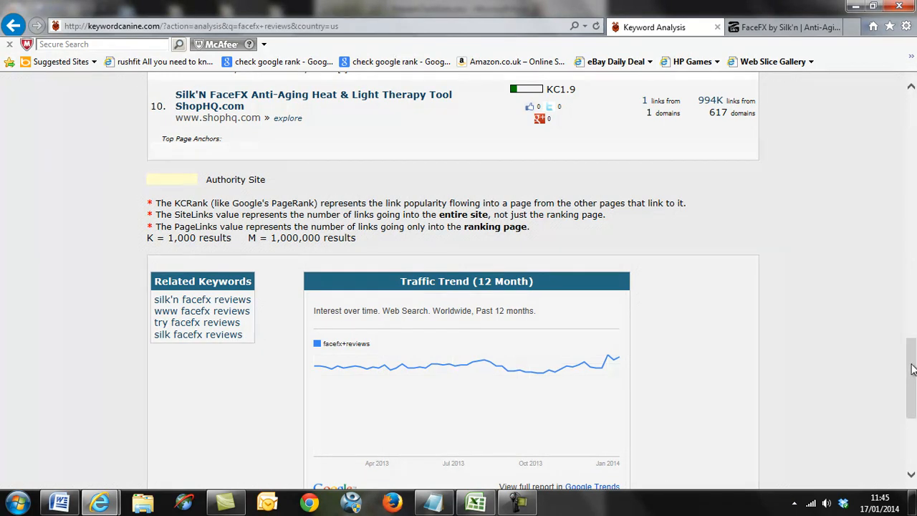
scroll("down", 3)
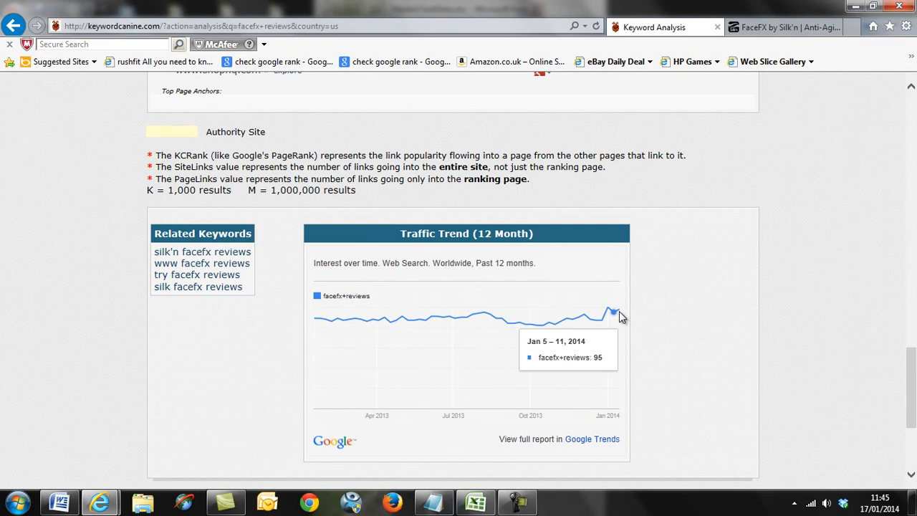
mouse_move(614, 312)
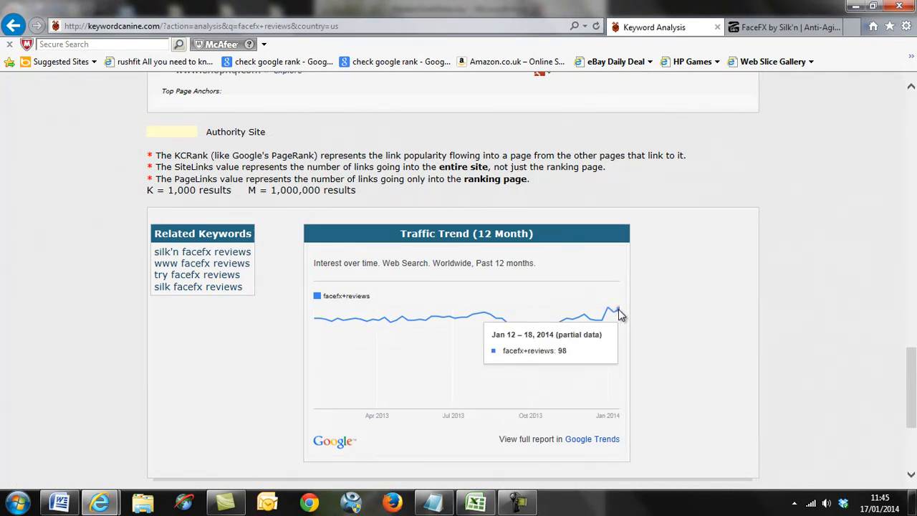
mouse_move(613, 313)
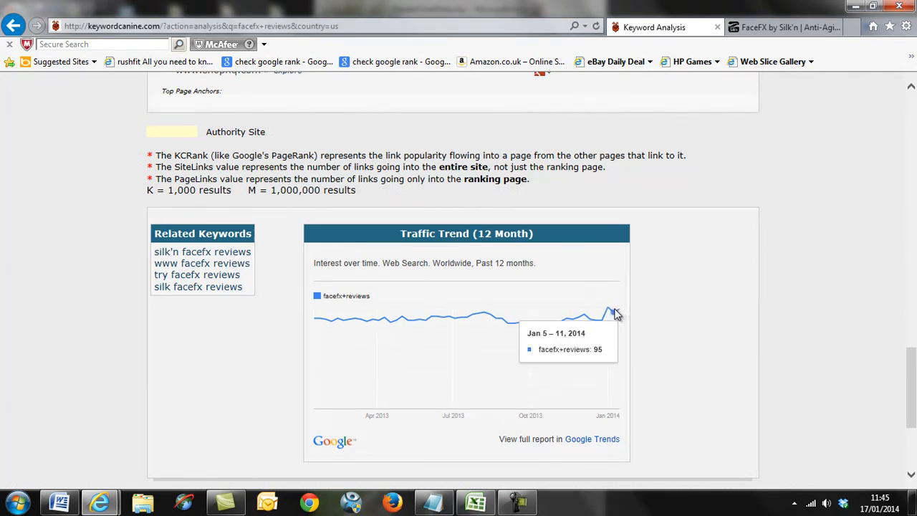
mouse_move(447, 336)
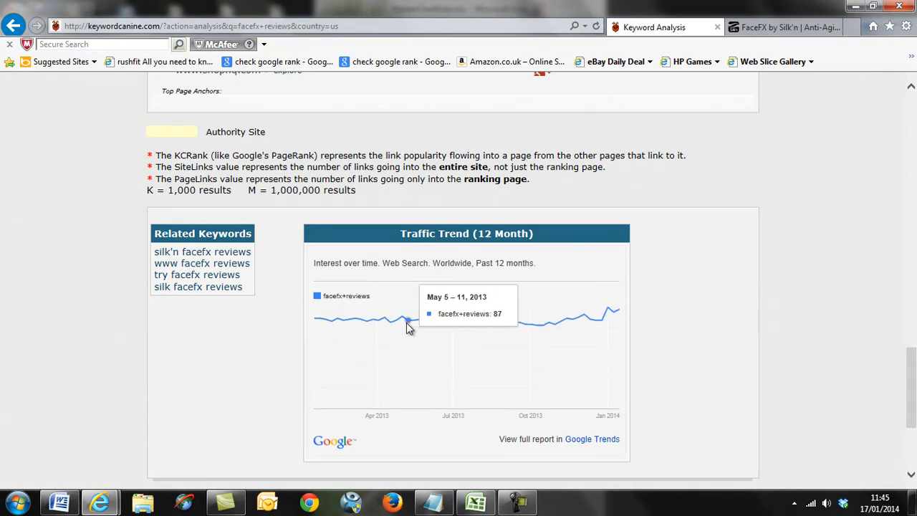
mouse_move(830, 347)
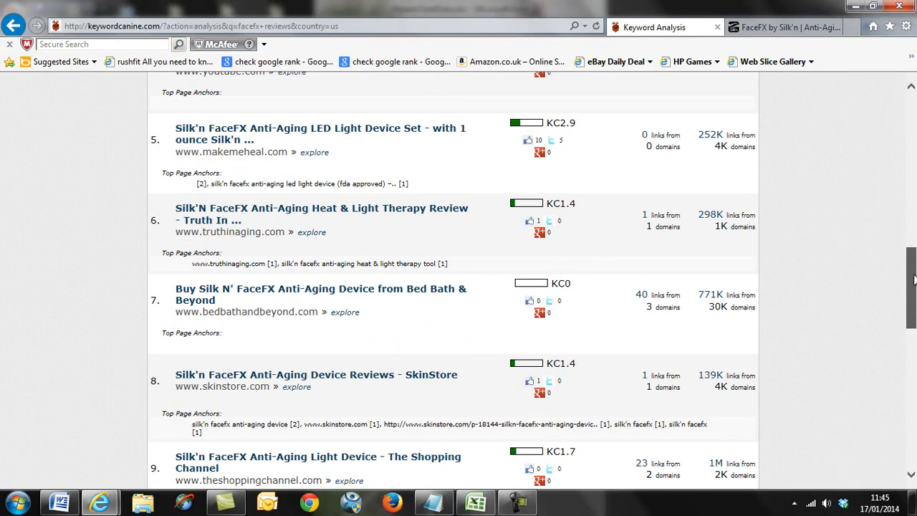
scroll("down", 3)
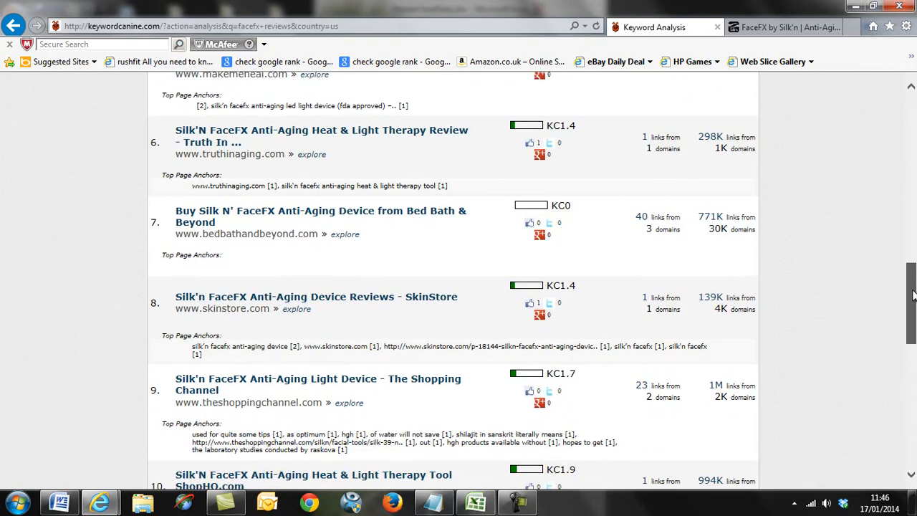
scroll("down", 3)
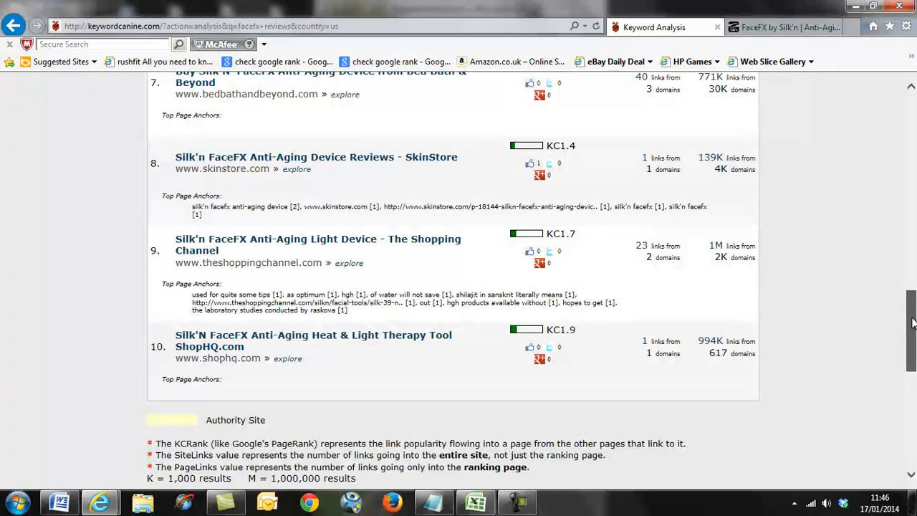
scroll("down", 3)
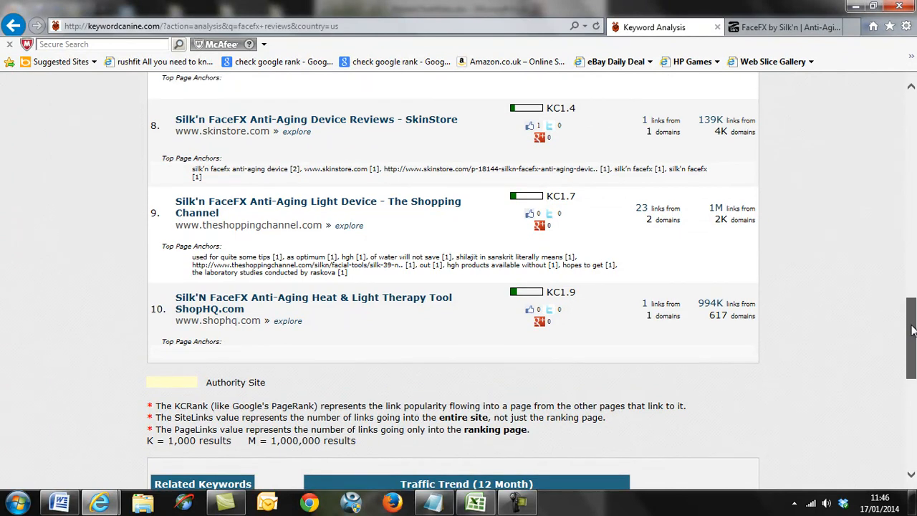
scroll("down", 3)
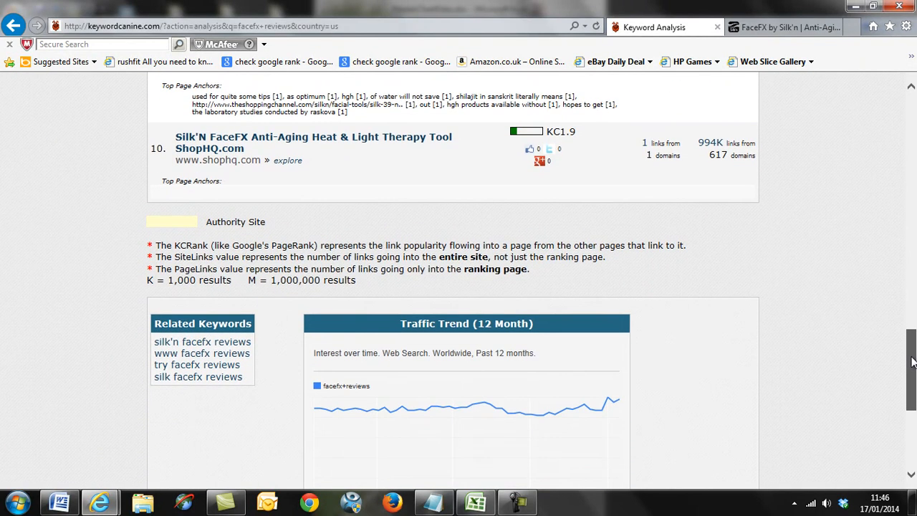
scroll("down", 3)
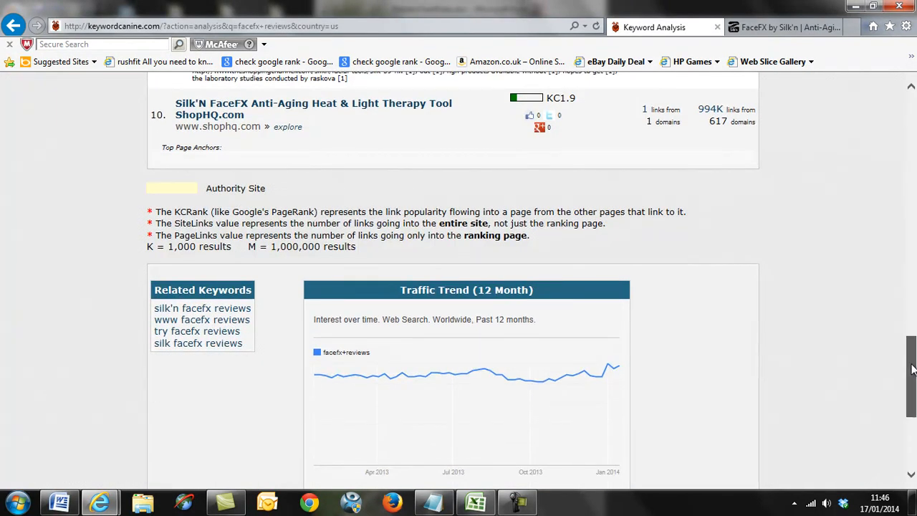
scroll("down", 3)
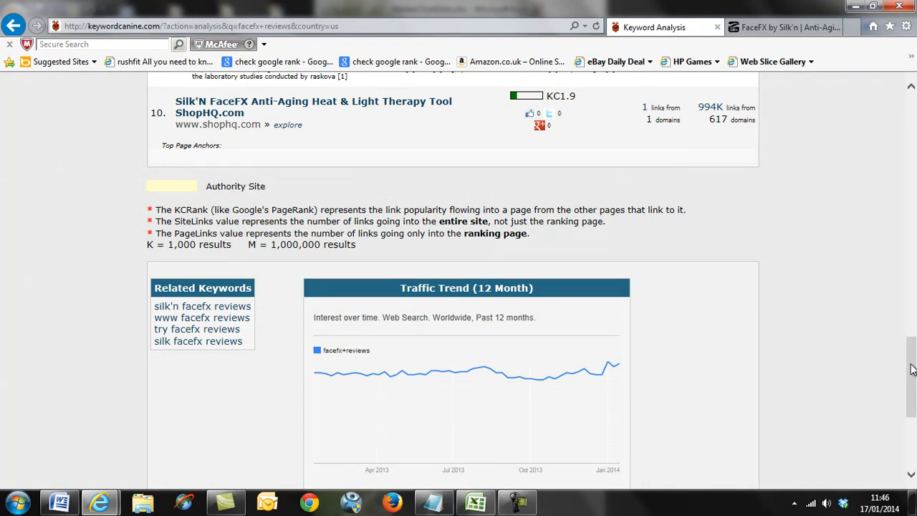
scroll("down", 3)
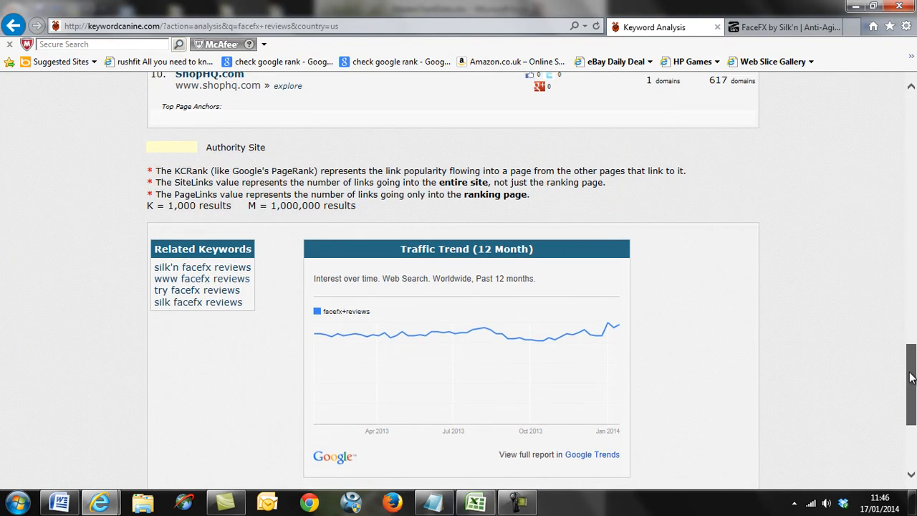
scroll("down", 3)
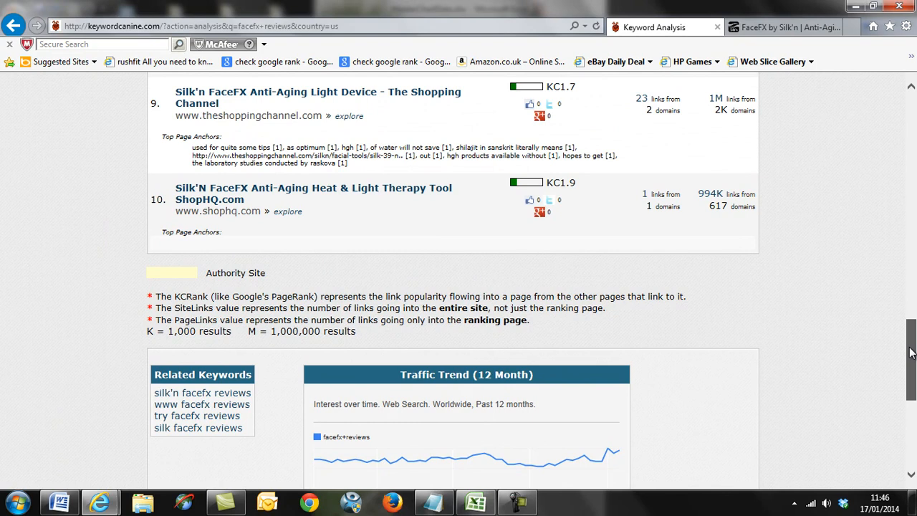
scroll("down", 3)
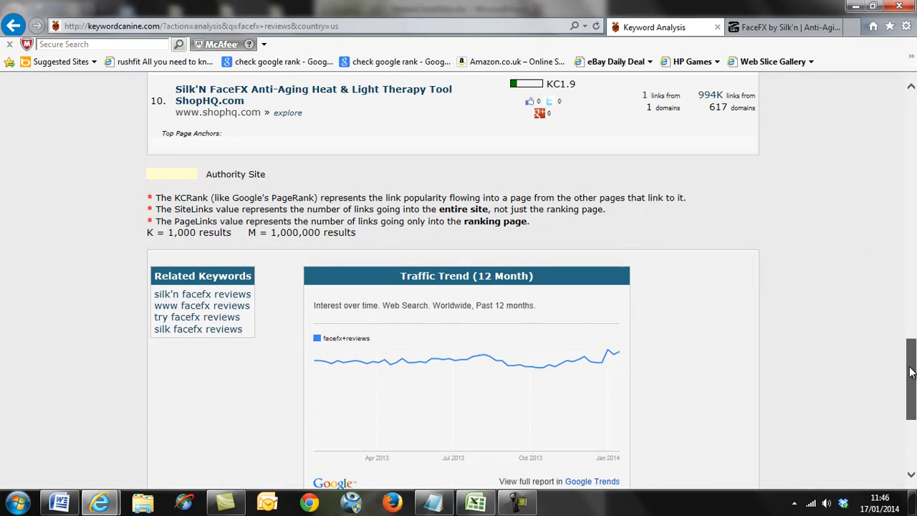
scroll("down", 3)
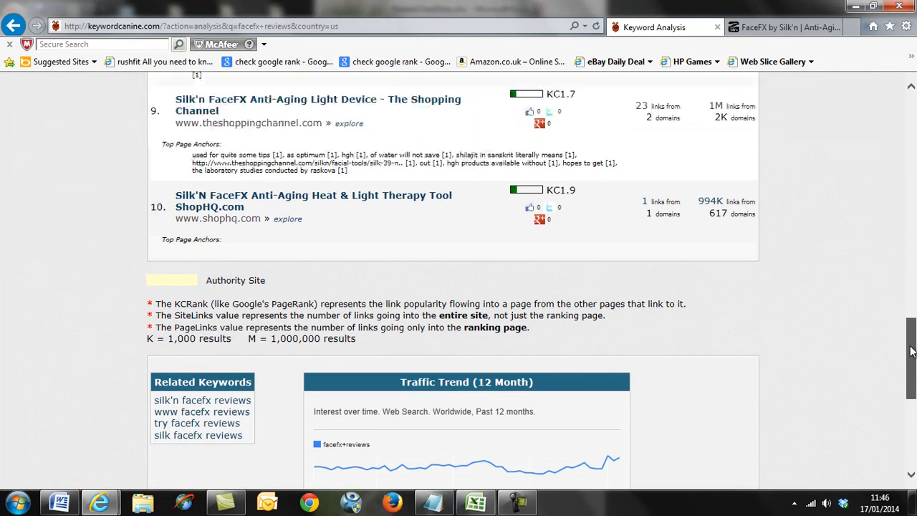
scroll("up", 3)
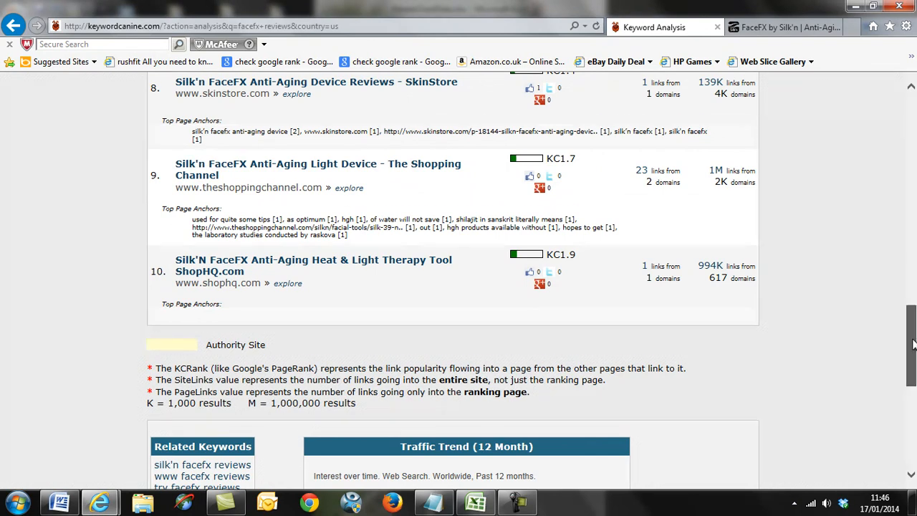
scroll("down", 3)
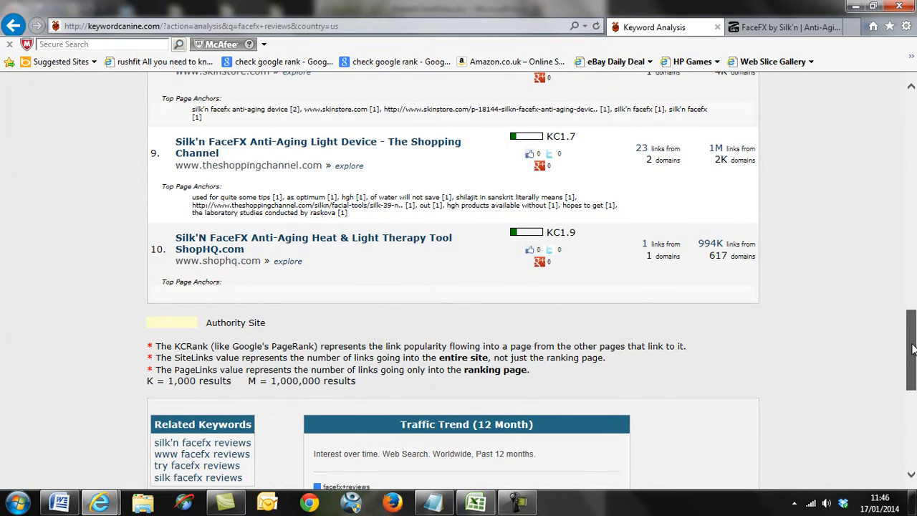
scroll("down", 3)
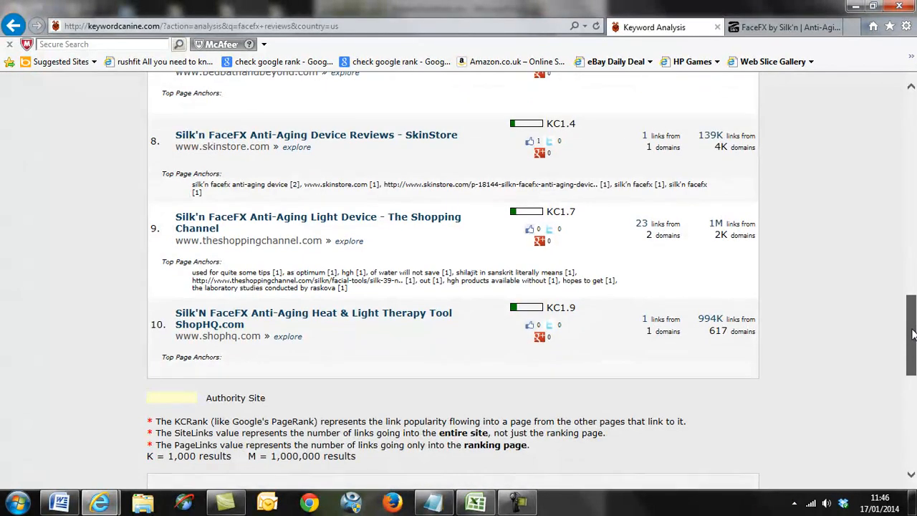
scroll("down", 3)
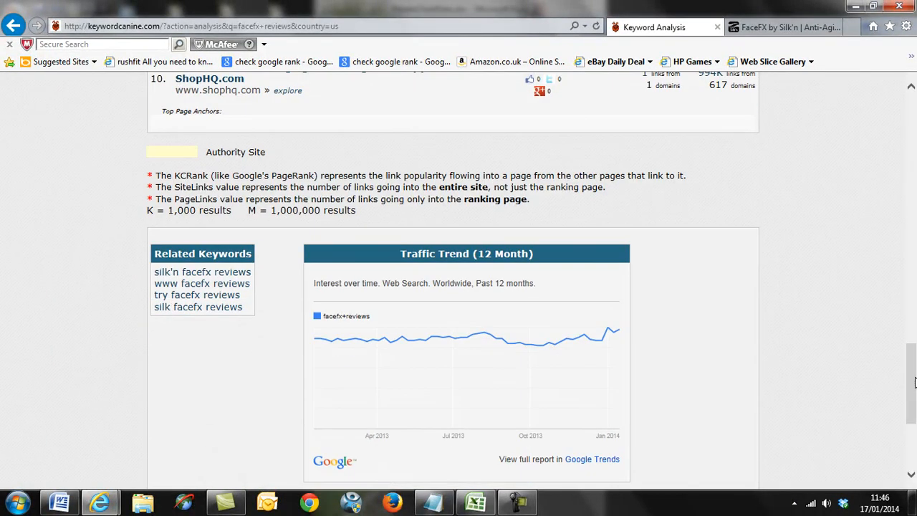
mouse_move(509, 345)
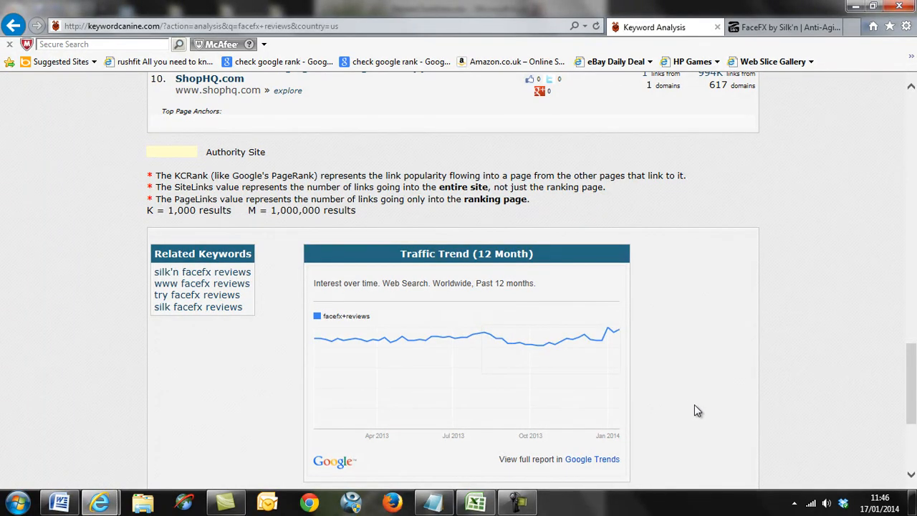
scroll("down", 3)
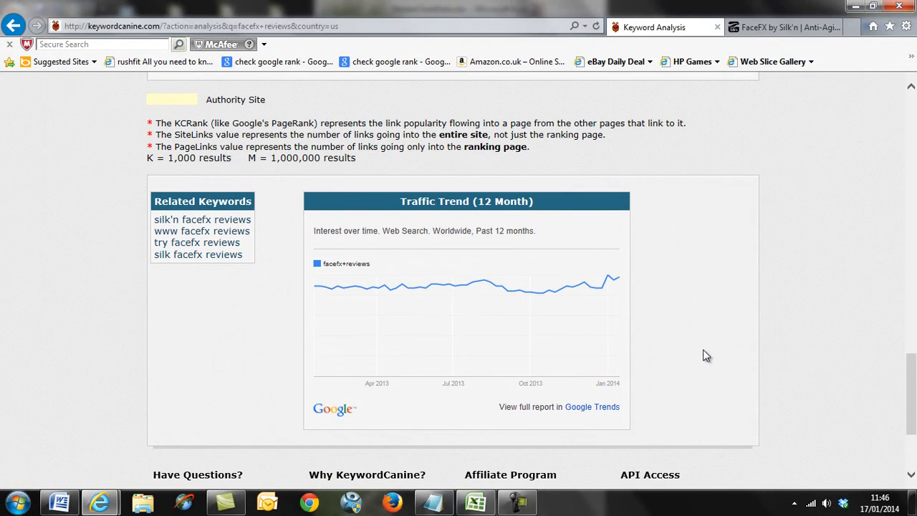
Step: View the full Google Trends report for facefx reviews, peaking at 95 for Jan 5–11, 2014
left_click(594, 407)
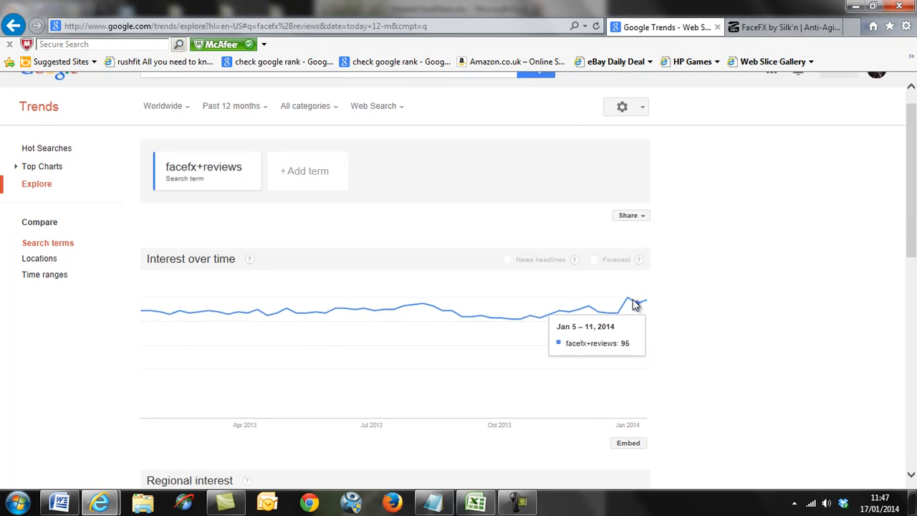
mouse_move(141, 320)
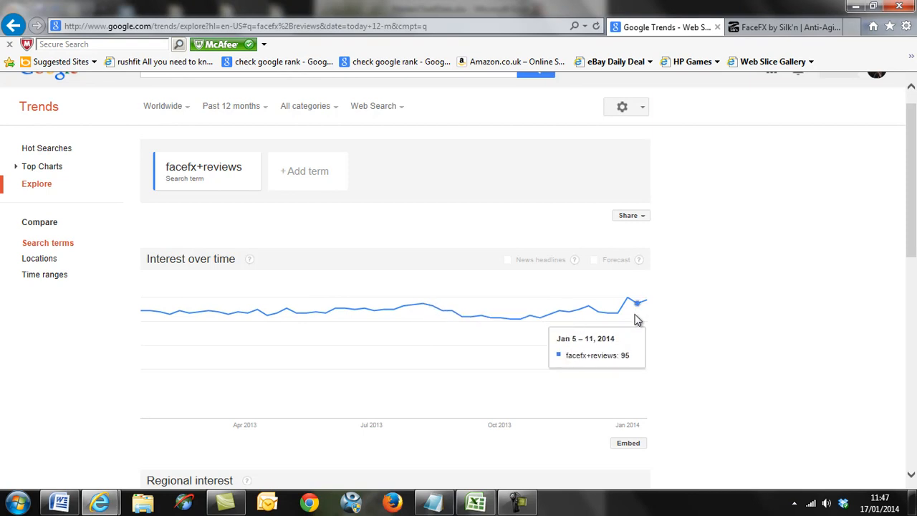
mouse_move(640, 304)
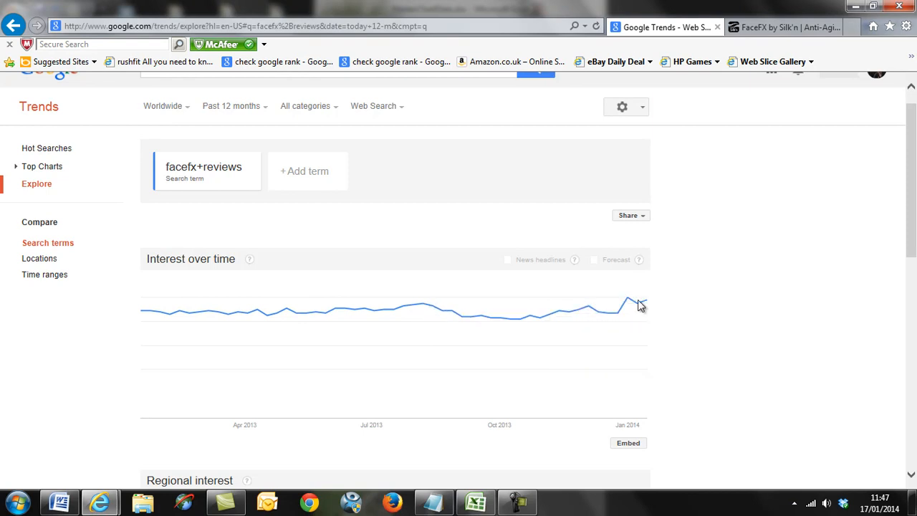
mouse_move(648, 304)
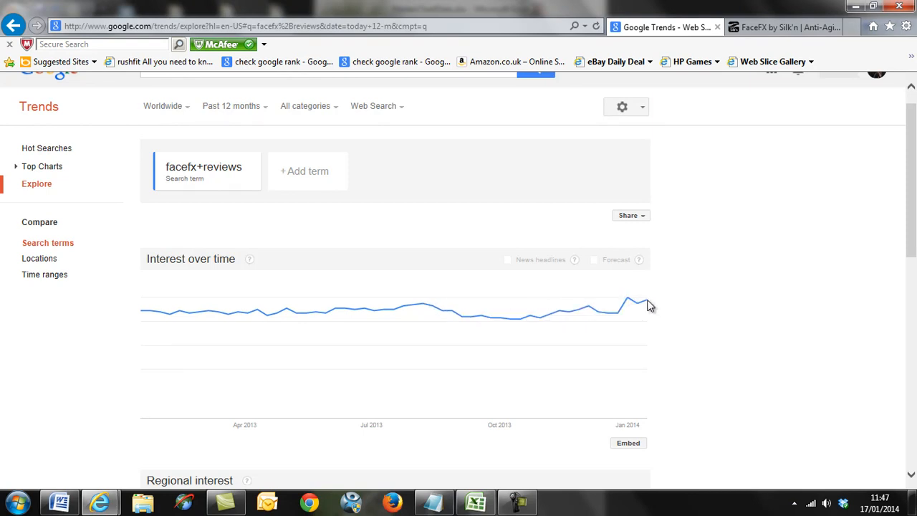
mouse_move(628, 307)
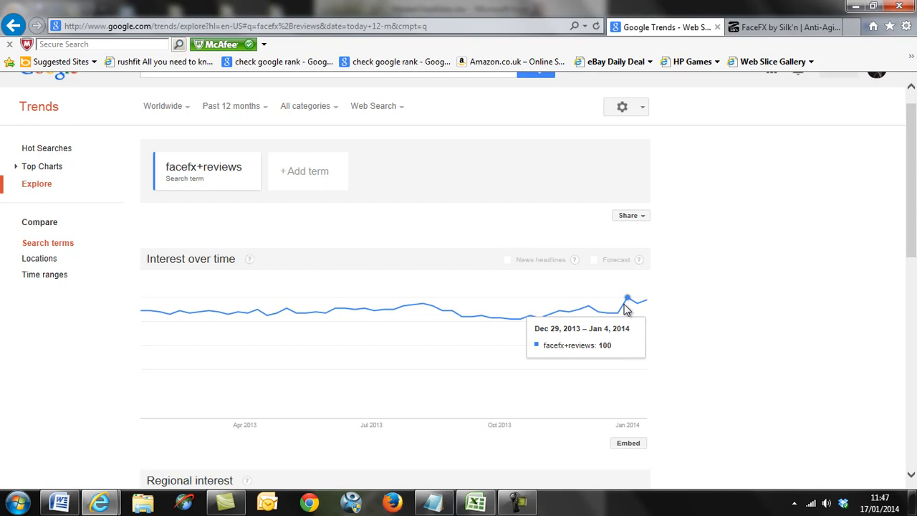
mouse_move(628, 304)
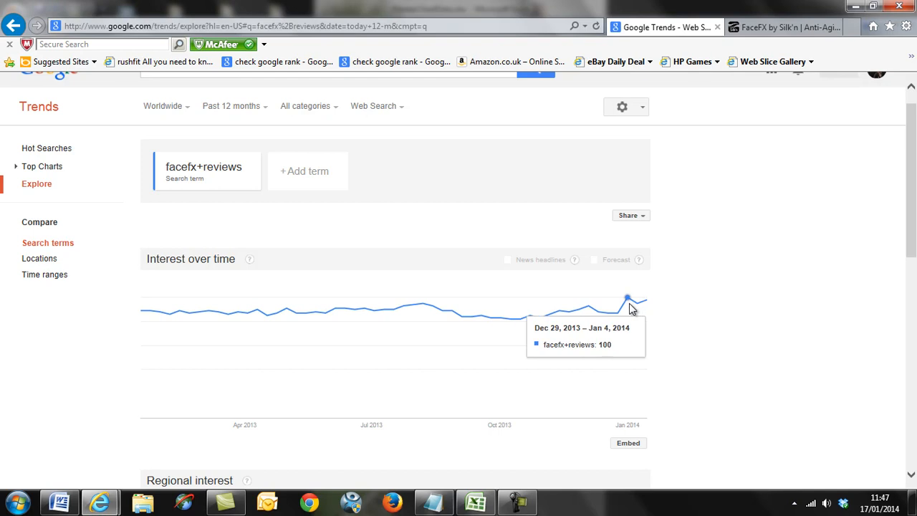
mouse_move(646, 304)
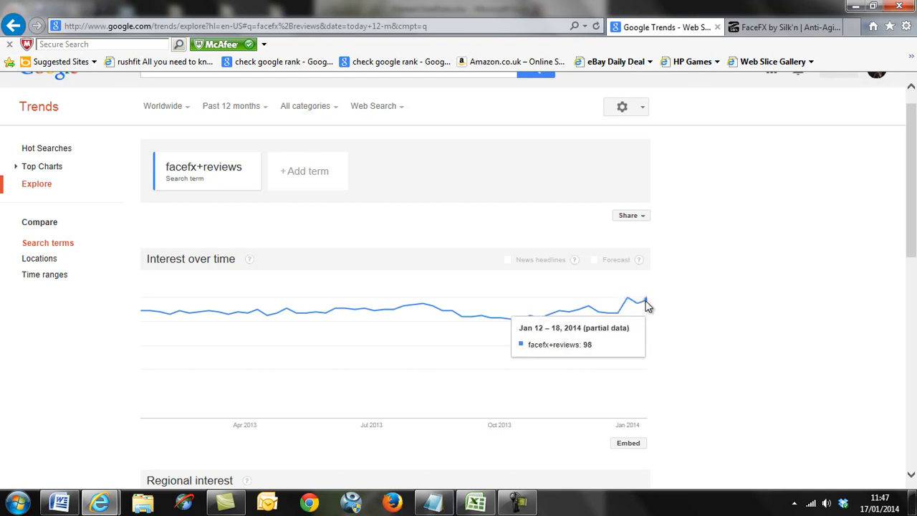
mouse_move(619, 314)
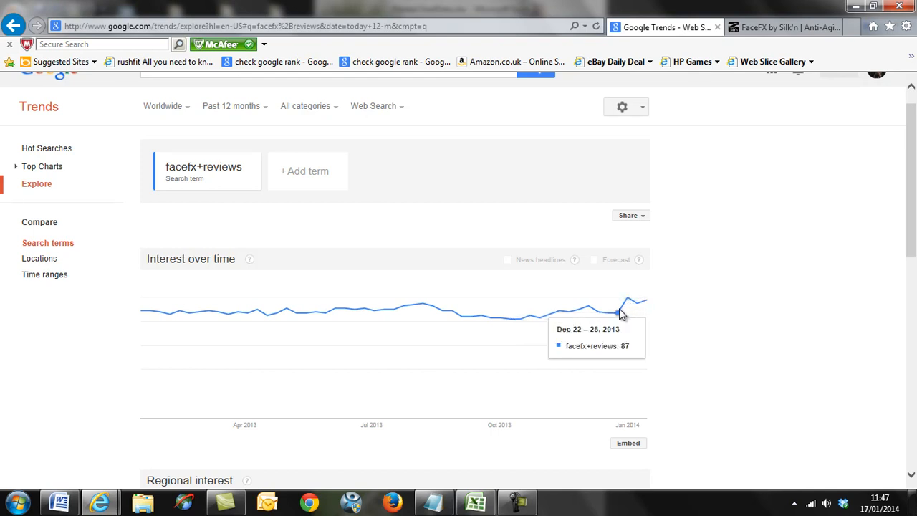
mouse_move(430, 307)
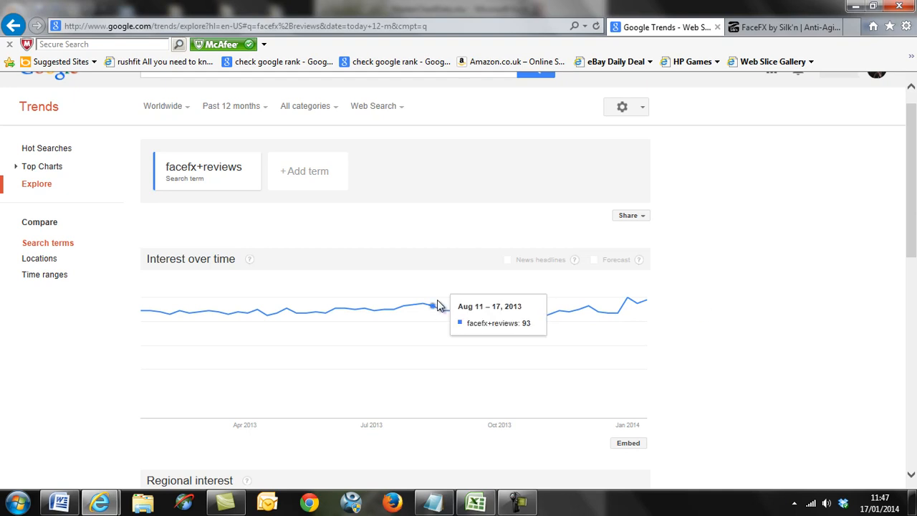
mouse_move(344, 308)
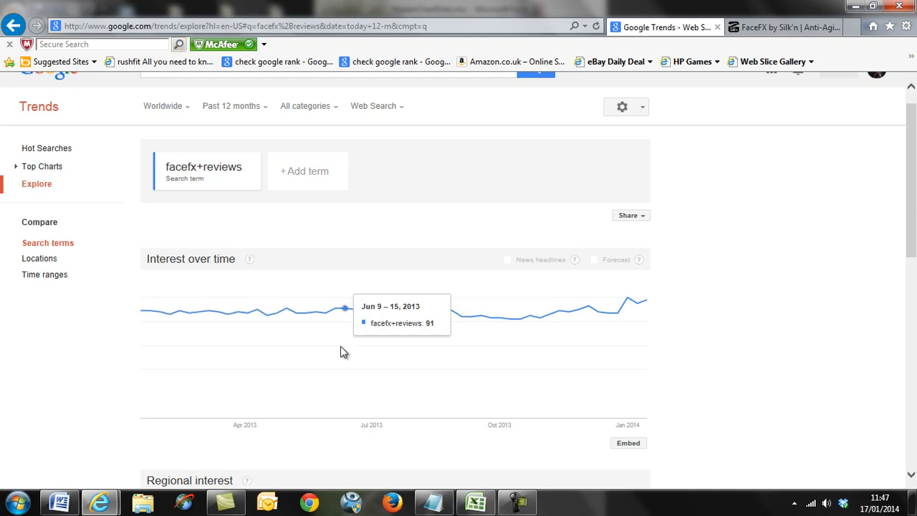
mouse_move(679, 320)
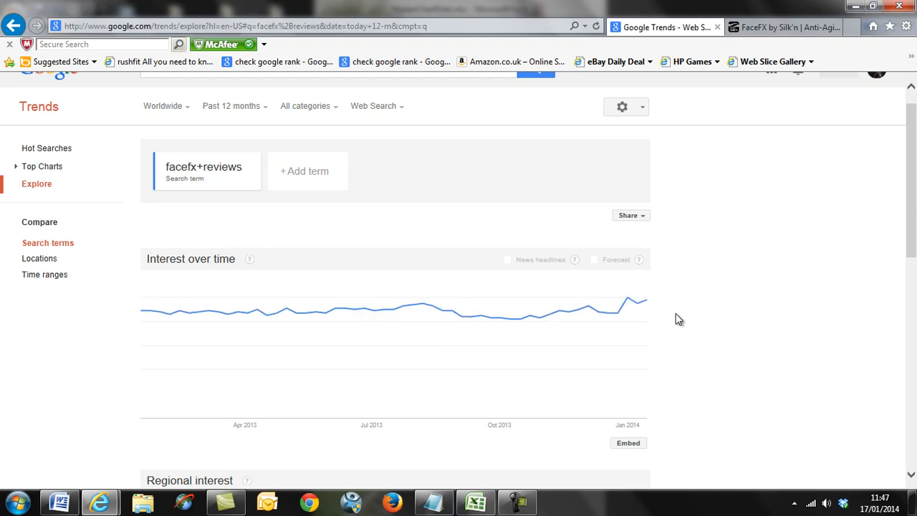
mouse_move(432, 297)
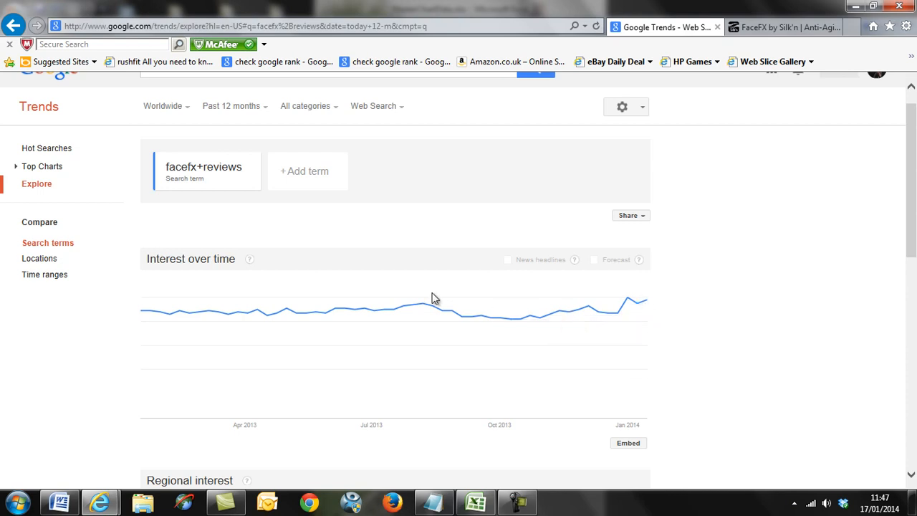
mouse_move(218, 295)
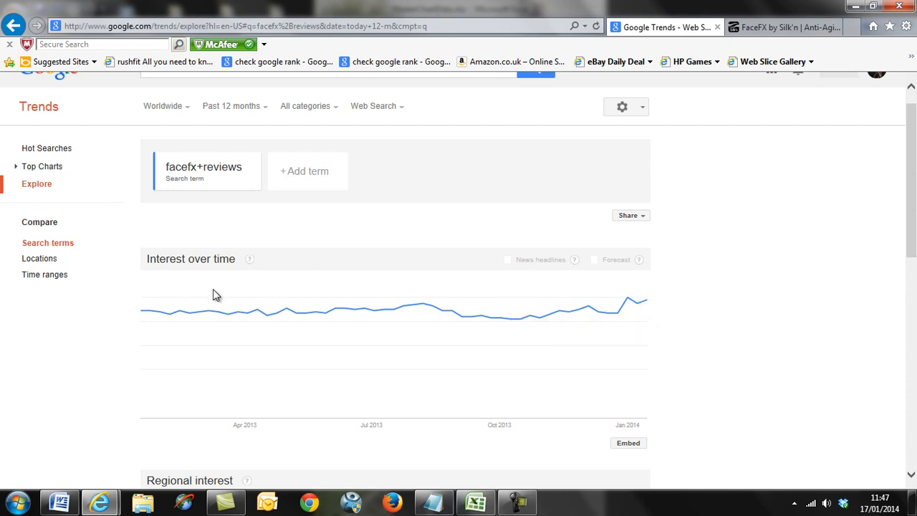
mouse_move(648, 314)
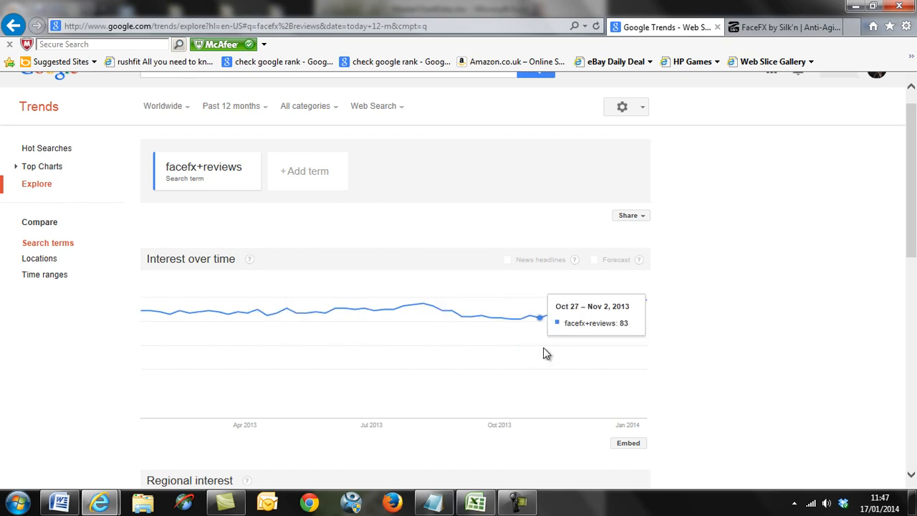
scroll("down", 3)
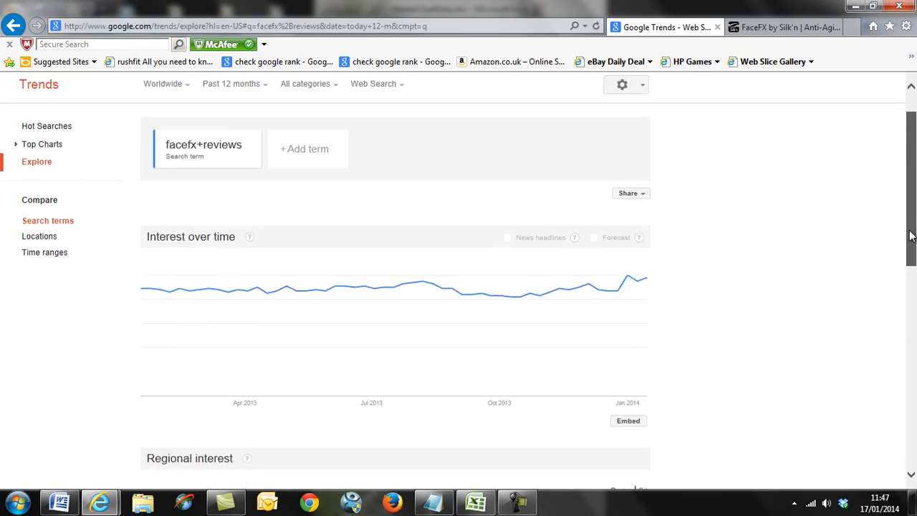
mouse_move(149, 288)
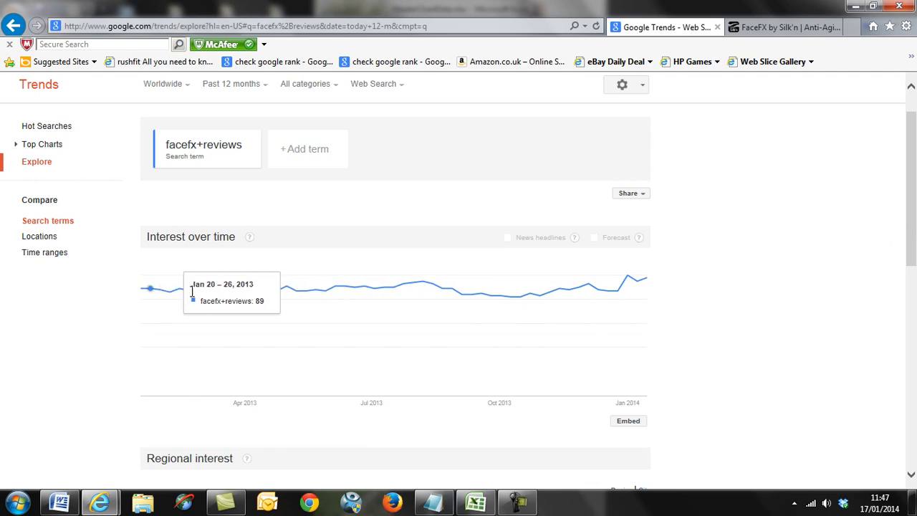
mouse_move(648, 398)
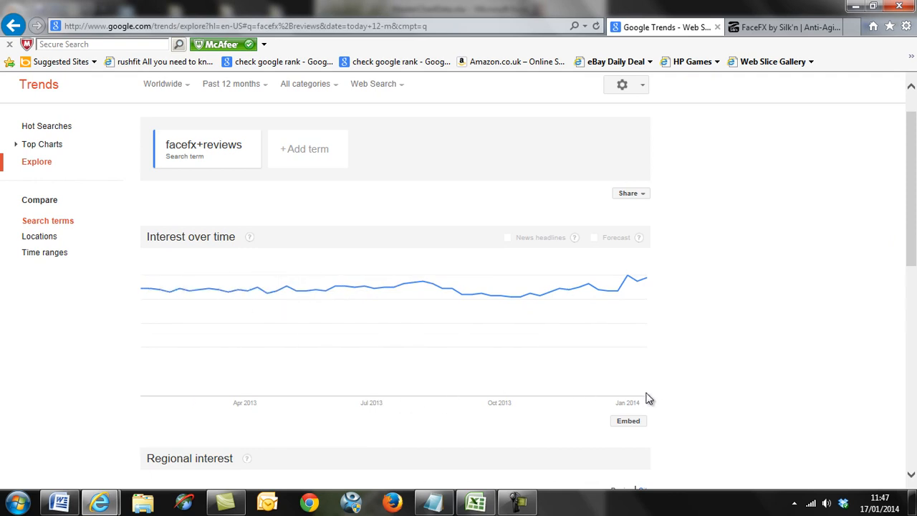
mouse_move(651, 295)
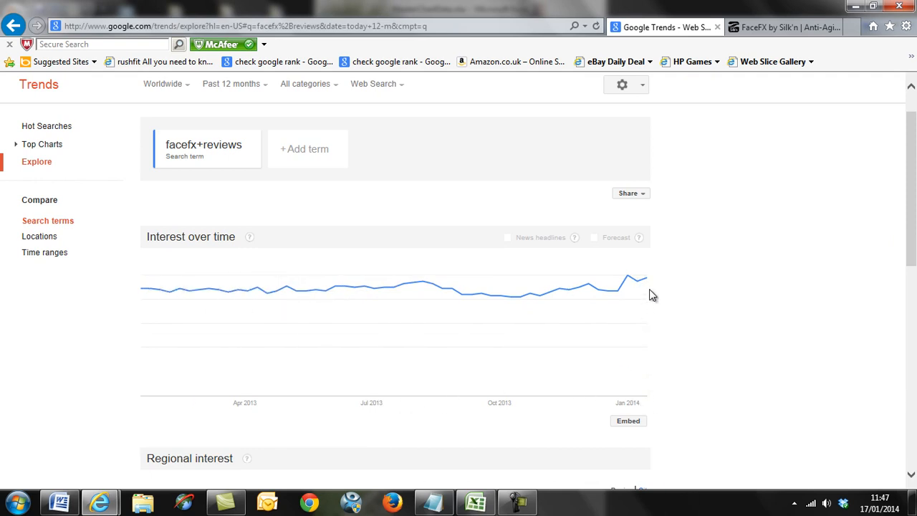
mouse_move(672, 401)
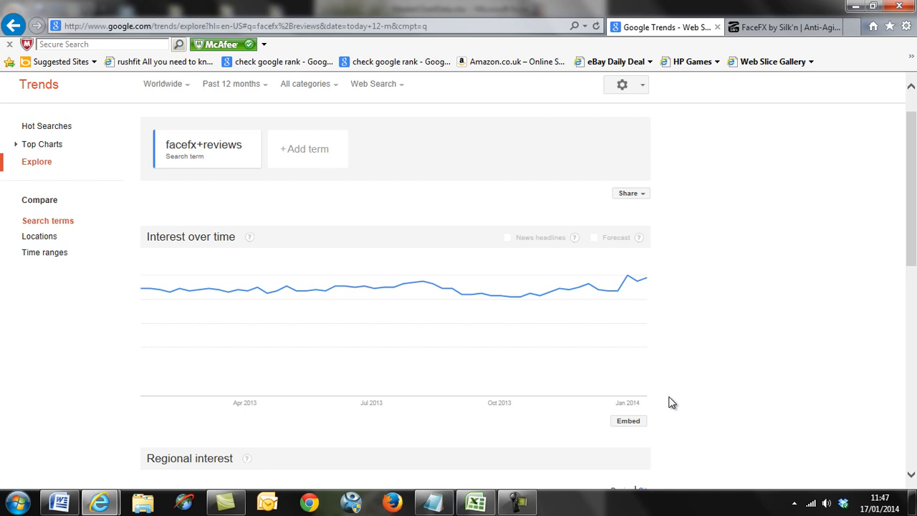
scroll("down", 3)
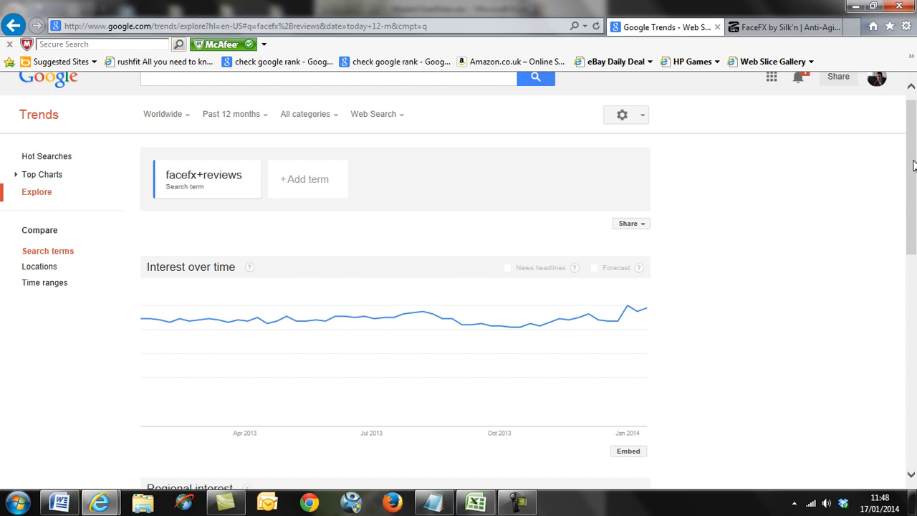
mouse_move(913, 177)
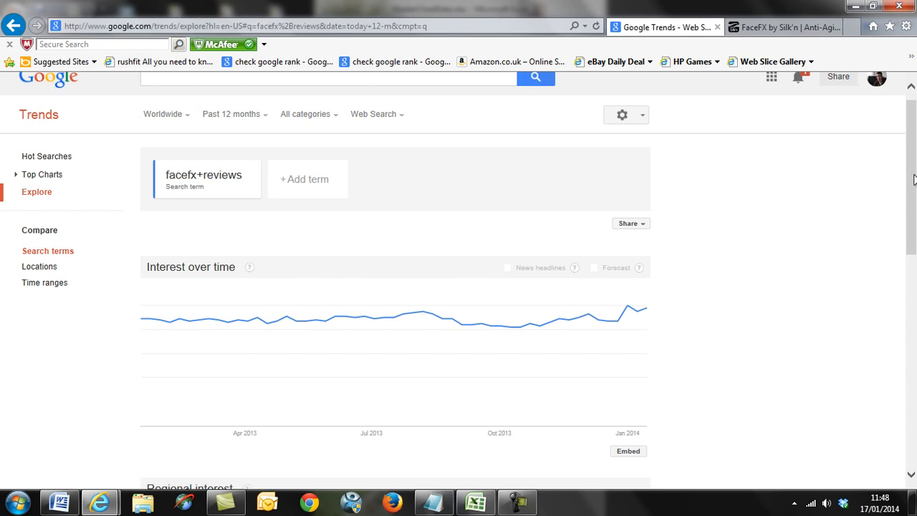
mouse_move(913, 179)
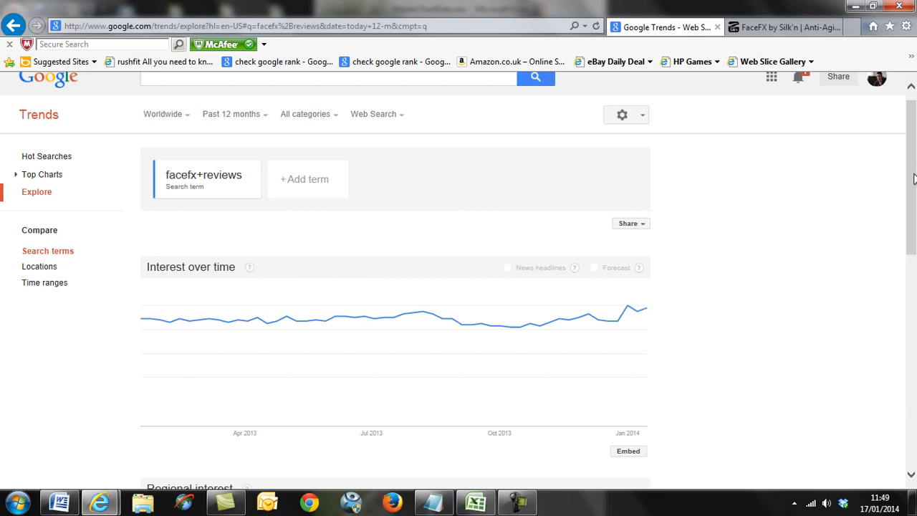
scroll("down", 3)
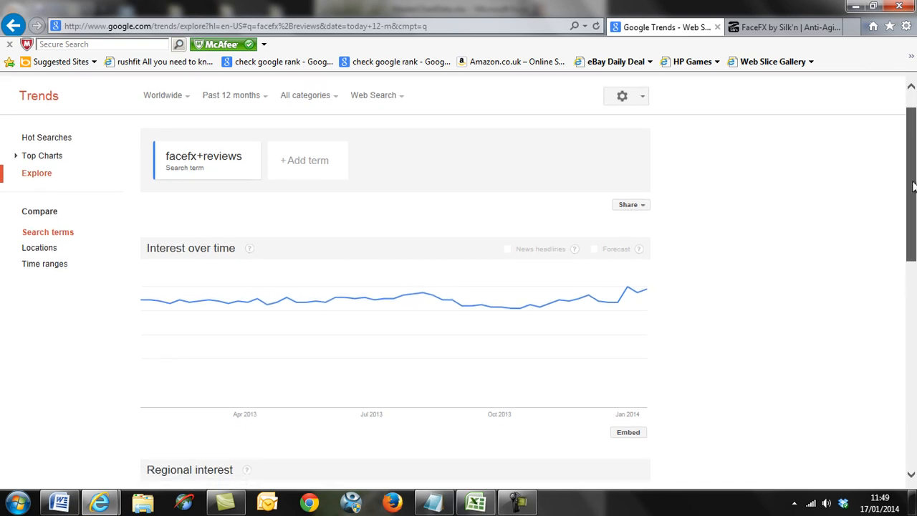
mouse_move(628, 274)
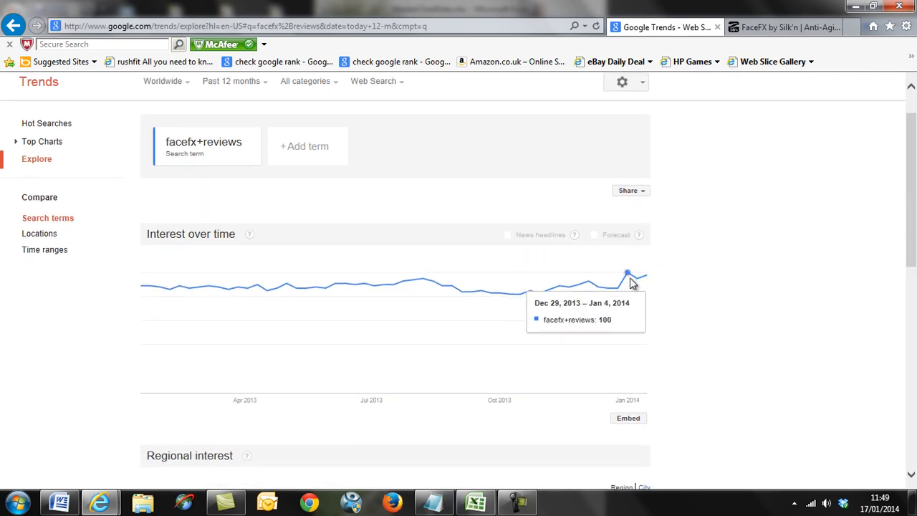
mouse_move(275, 285)
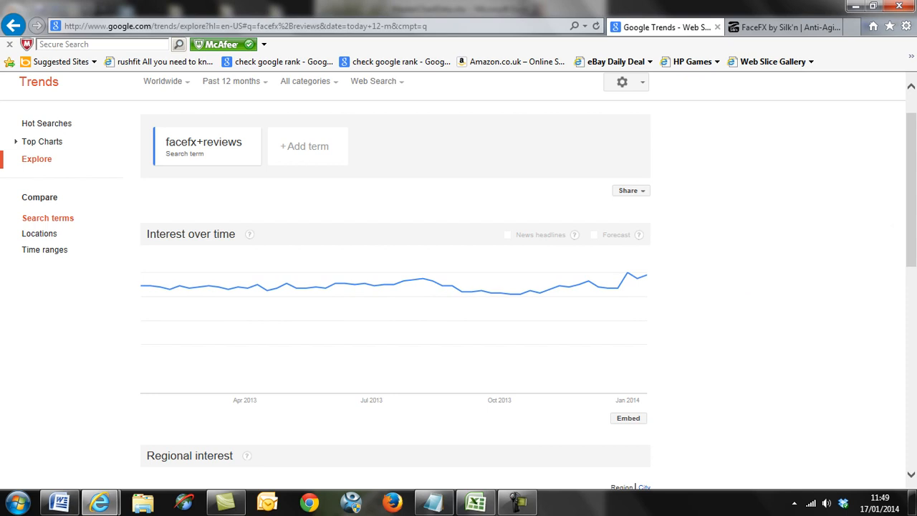
mouse_move(566, 437)
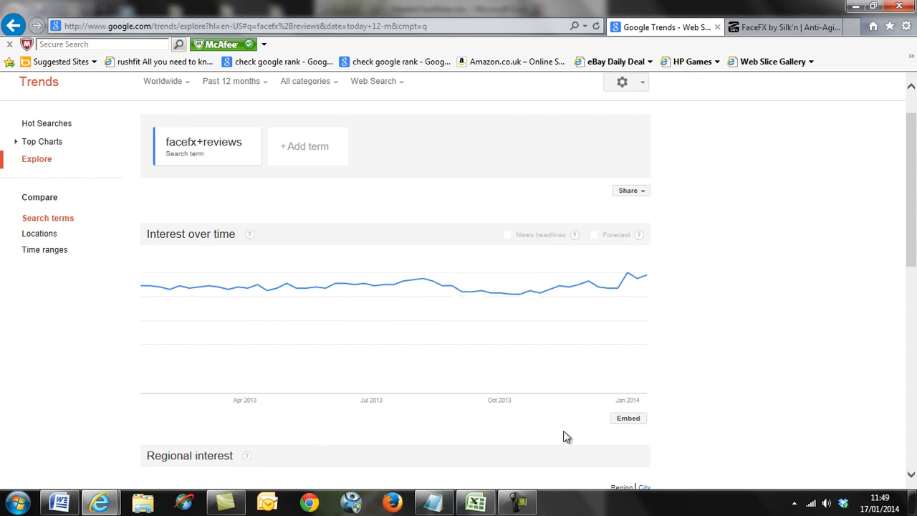